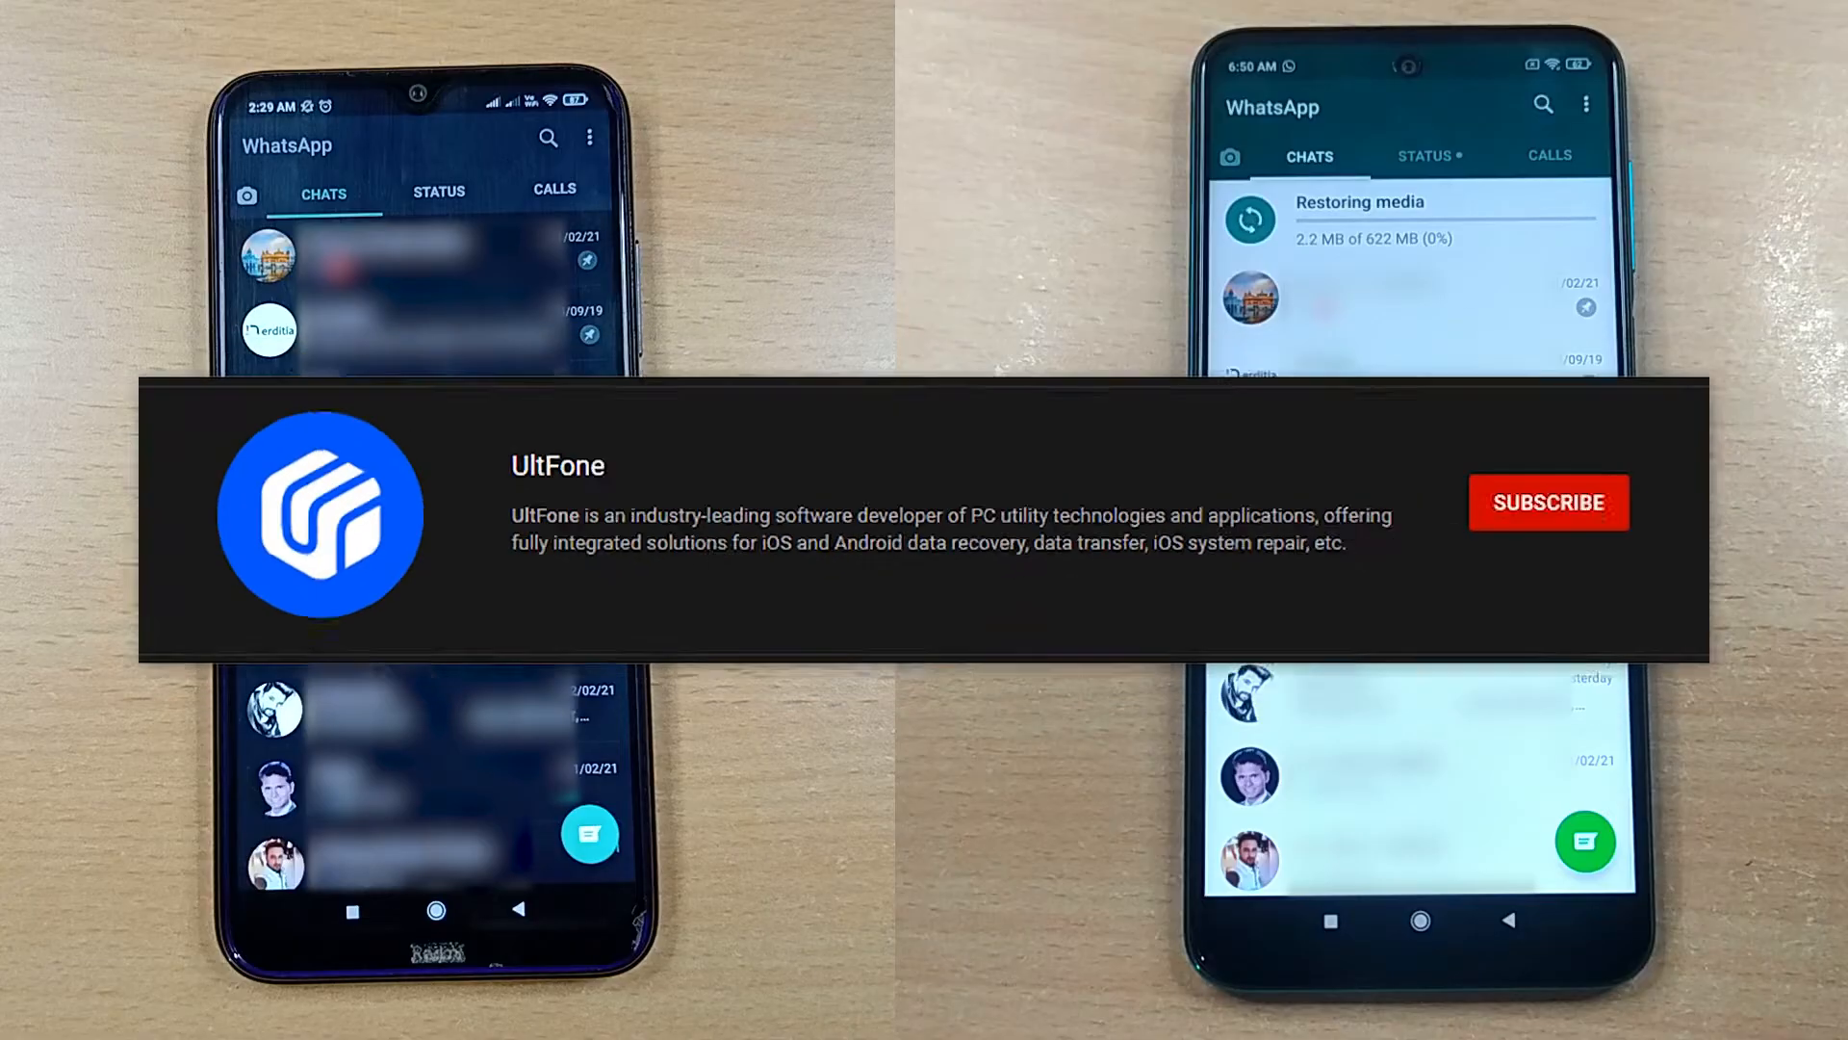
Set the old phone's Google Drive backup to 'Only when I tap Back up' and back up now.
click(1548, 502)
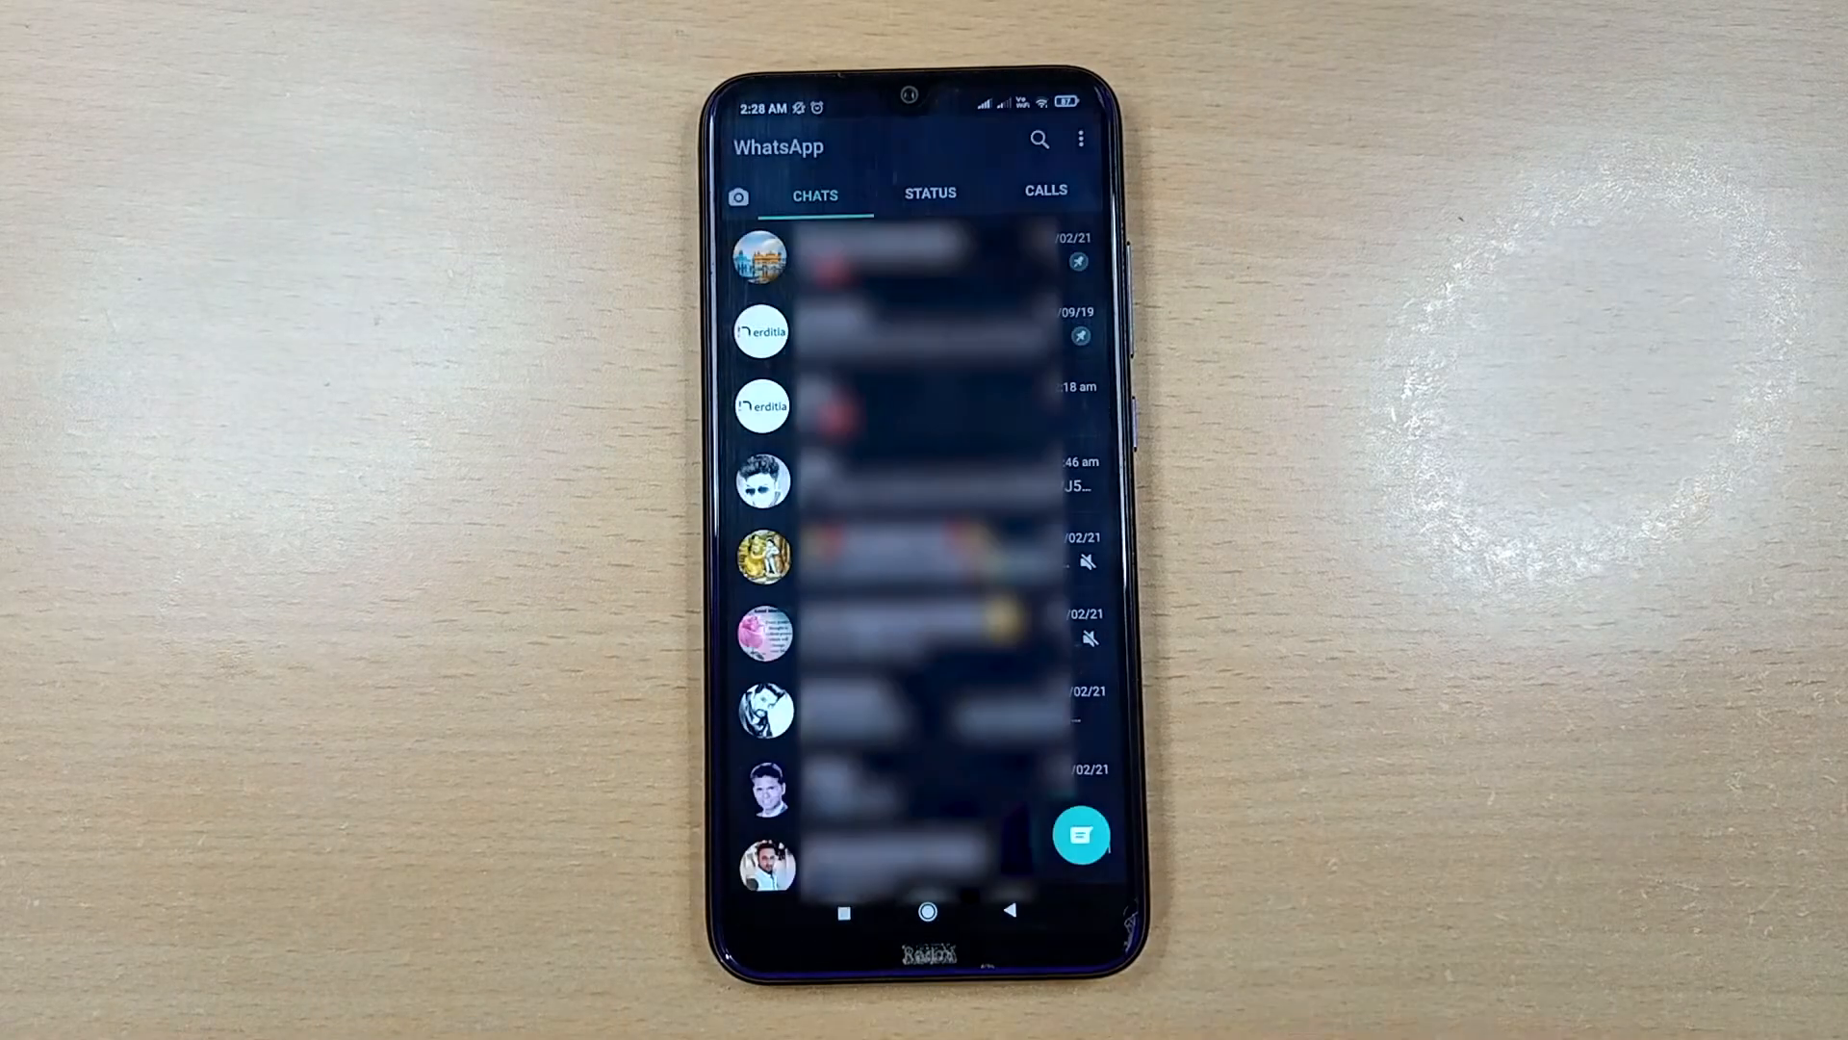
click(1078, 139)
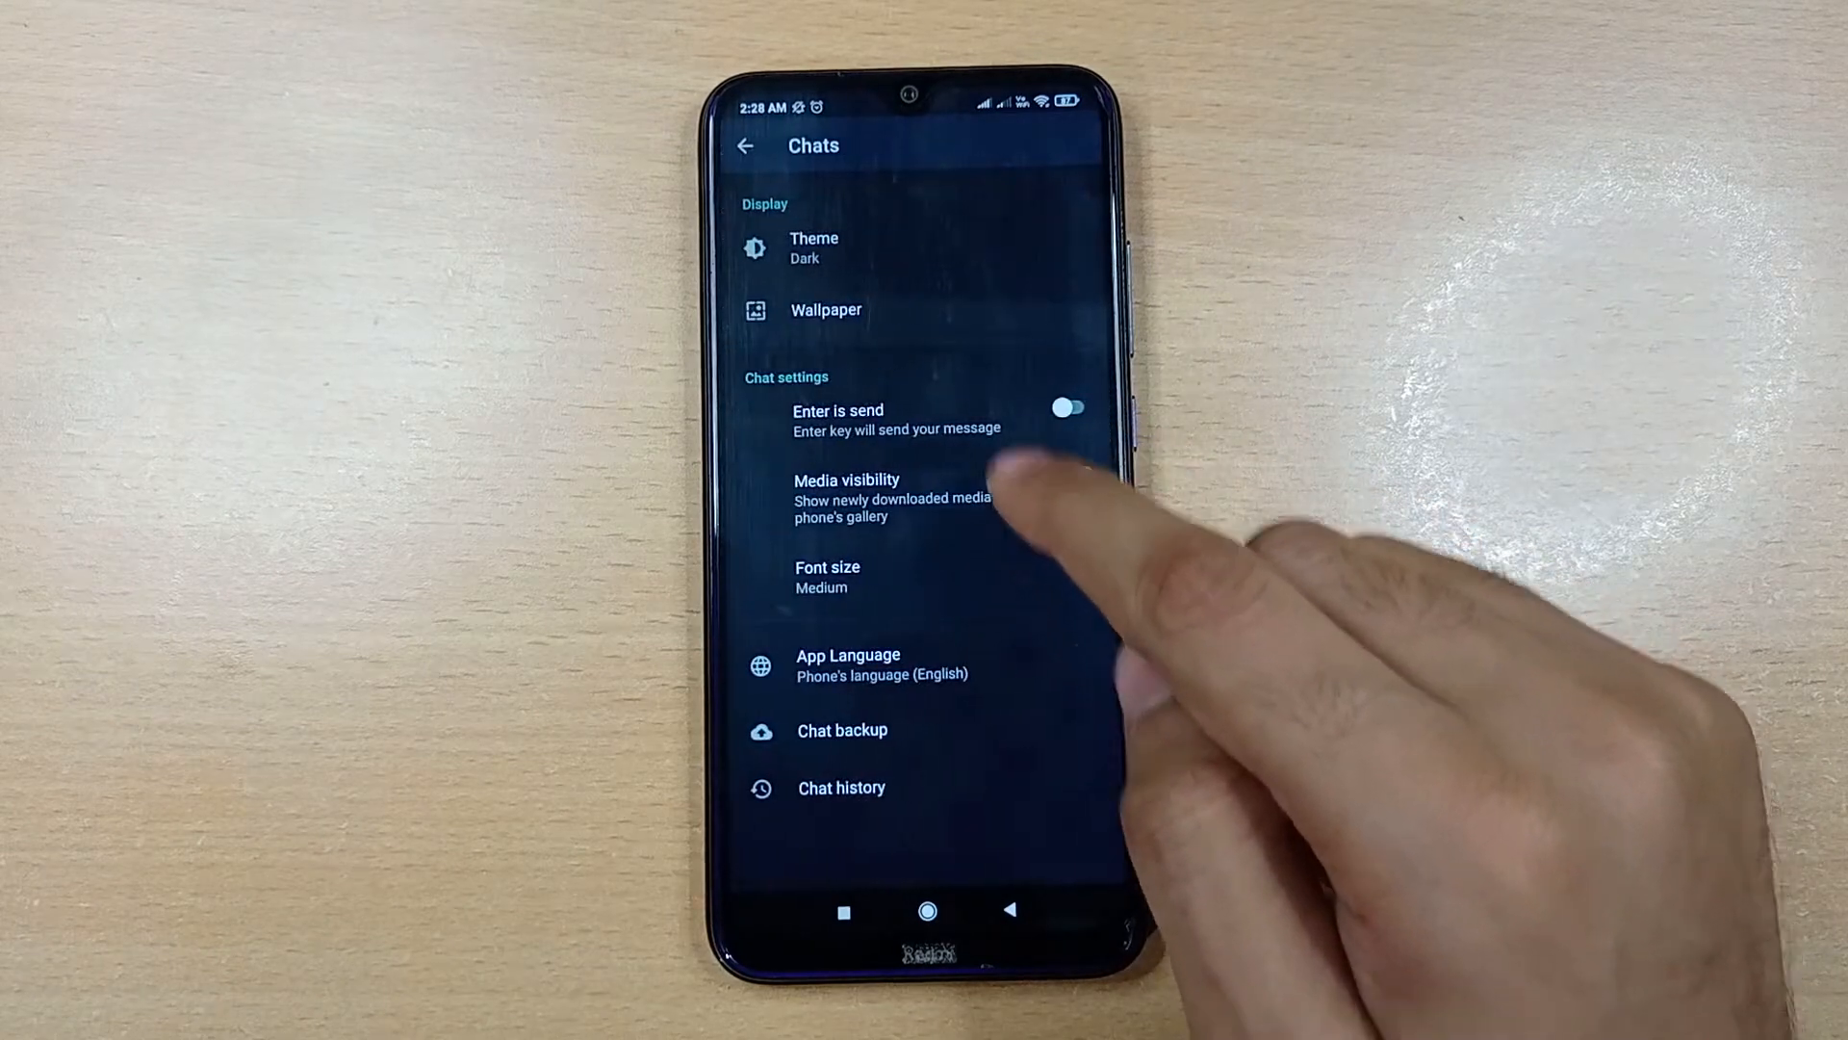
click(841, 729)
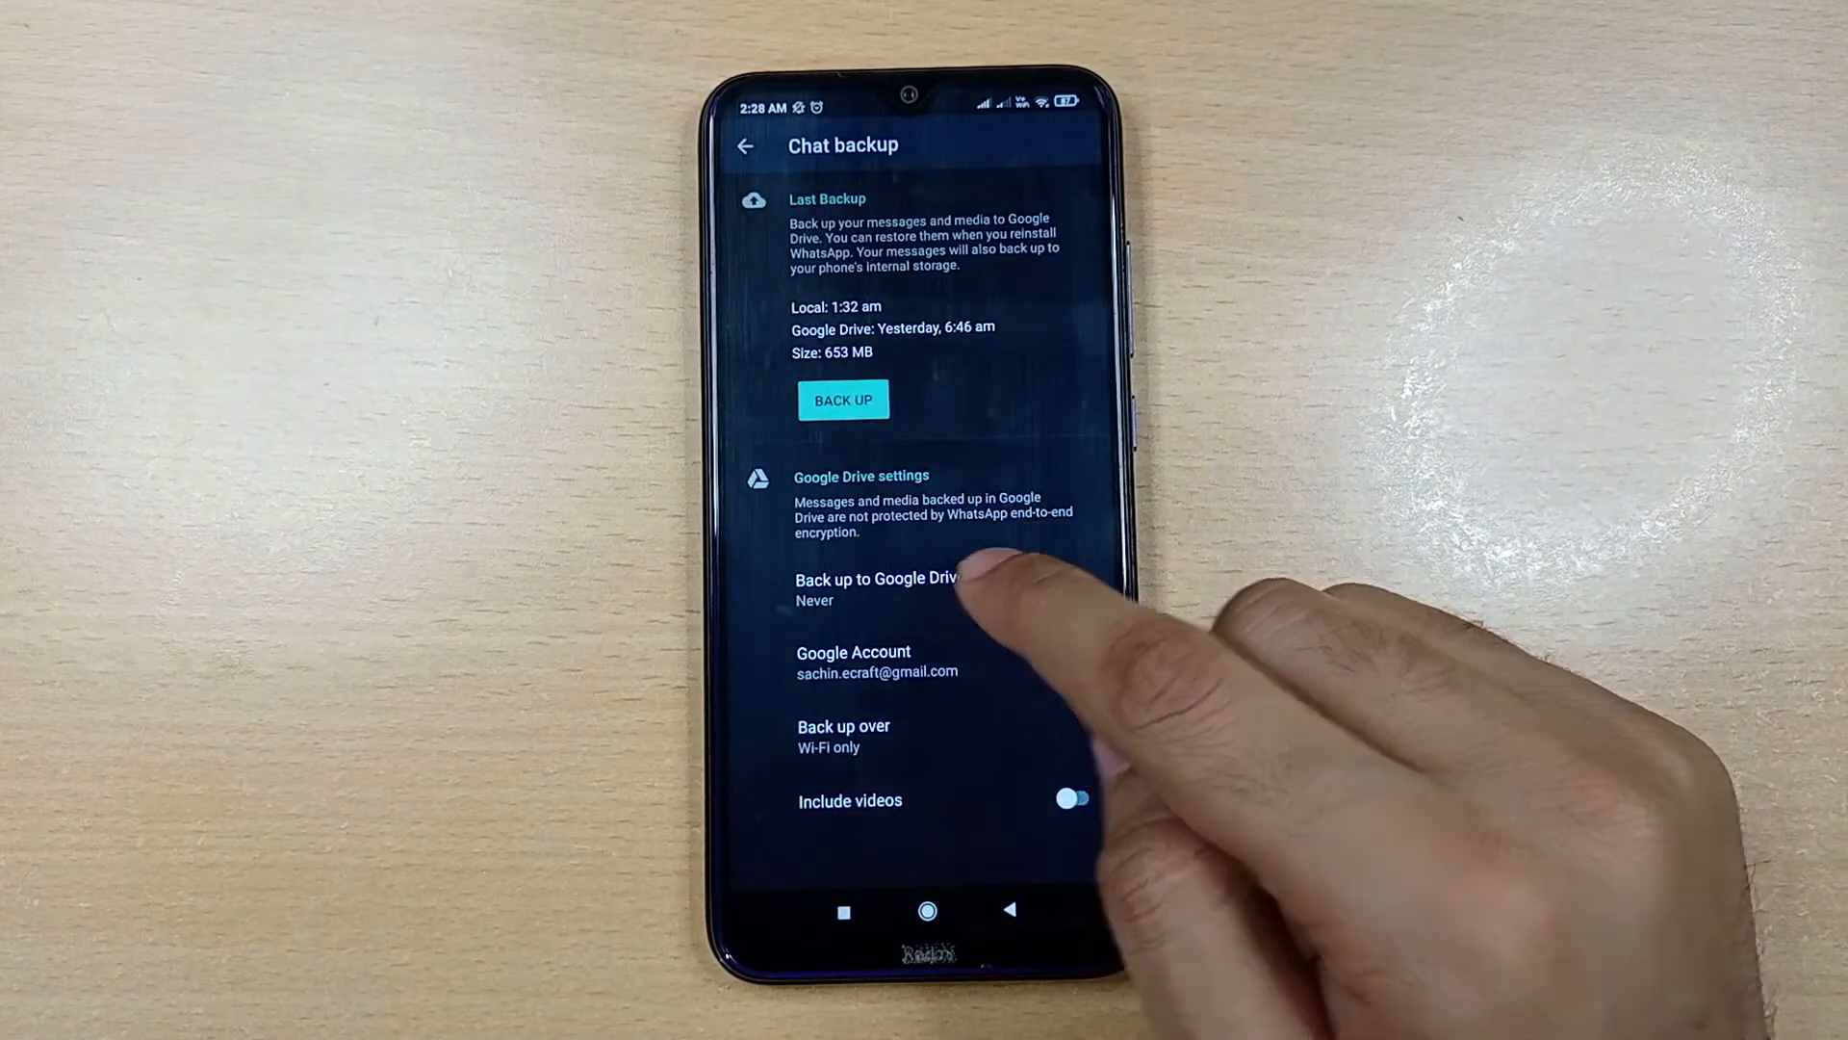
click(878, 588)
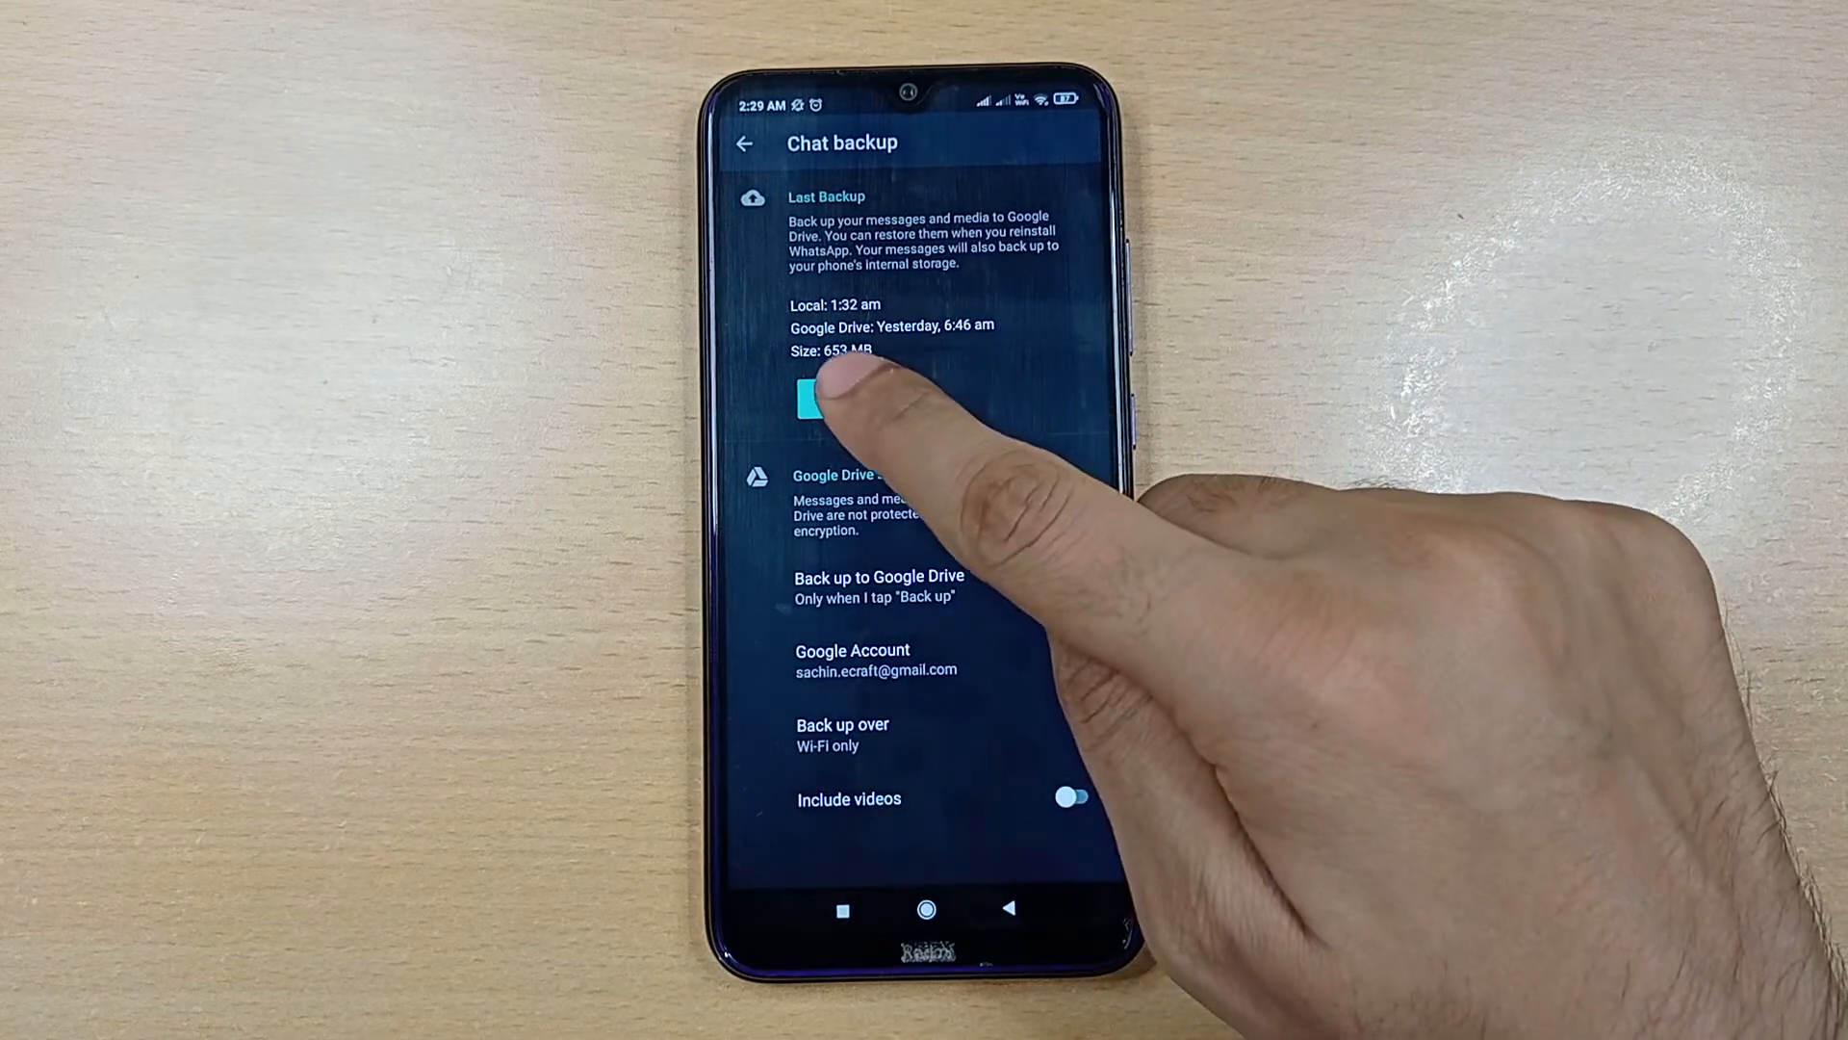
click(819, 401)
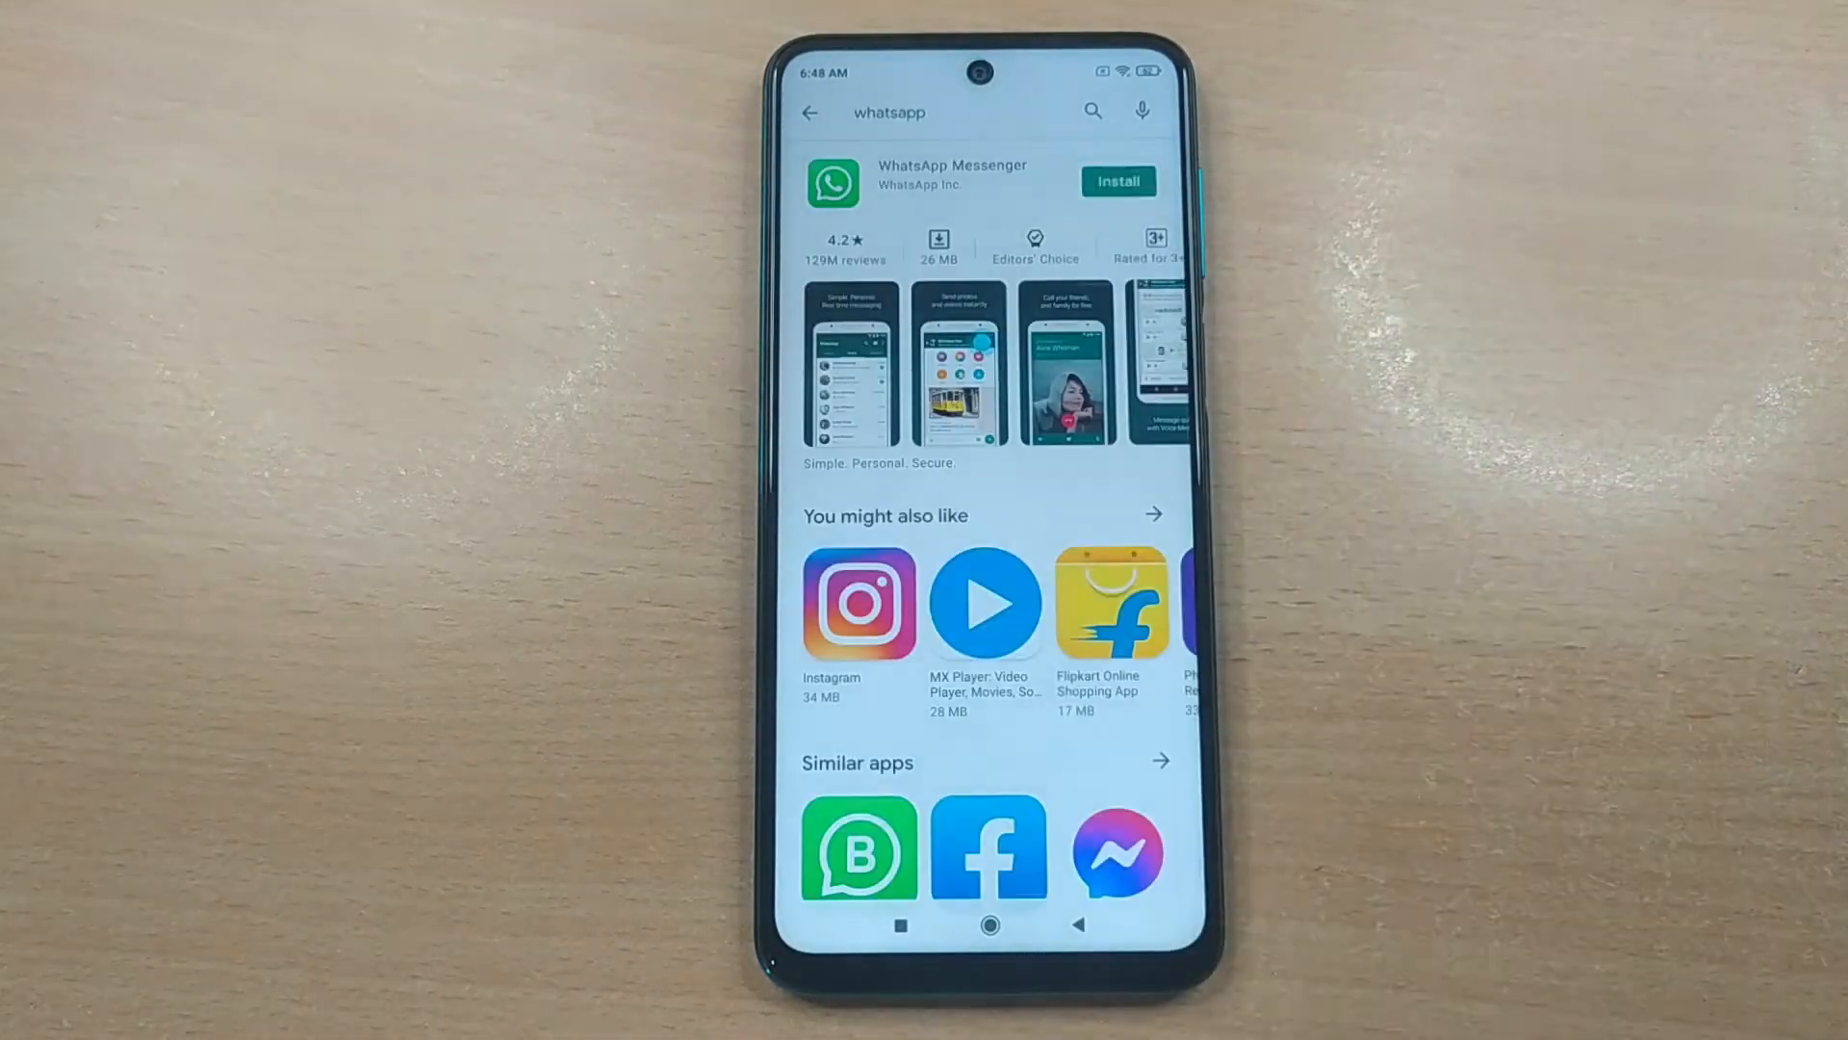
Install WhatsApp on the new phone, allow contacts, restore the 653 MB backup, and begin profile setup.
click(1118, 180)
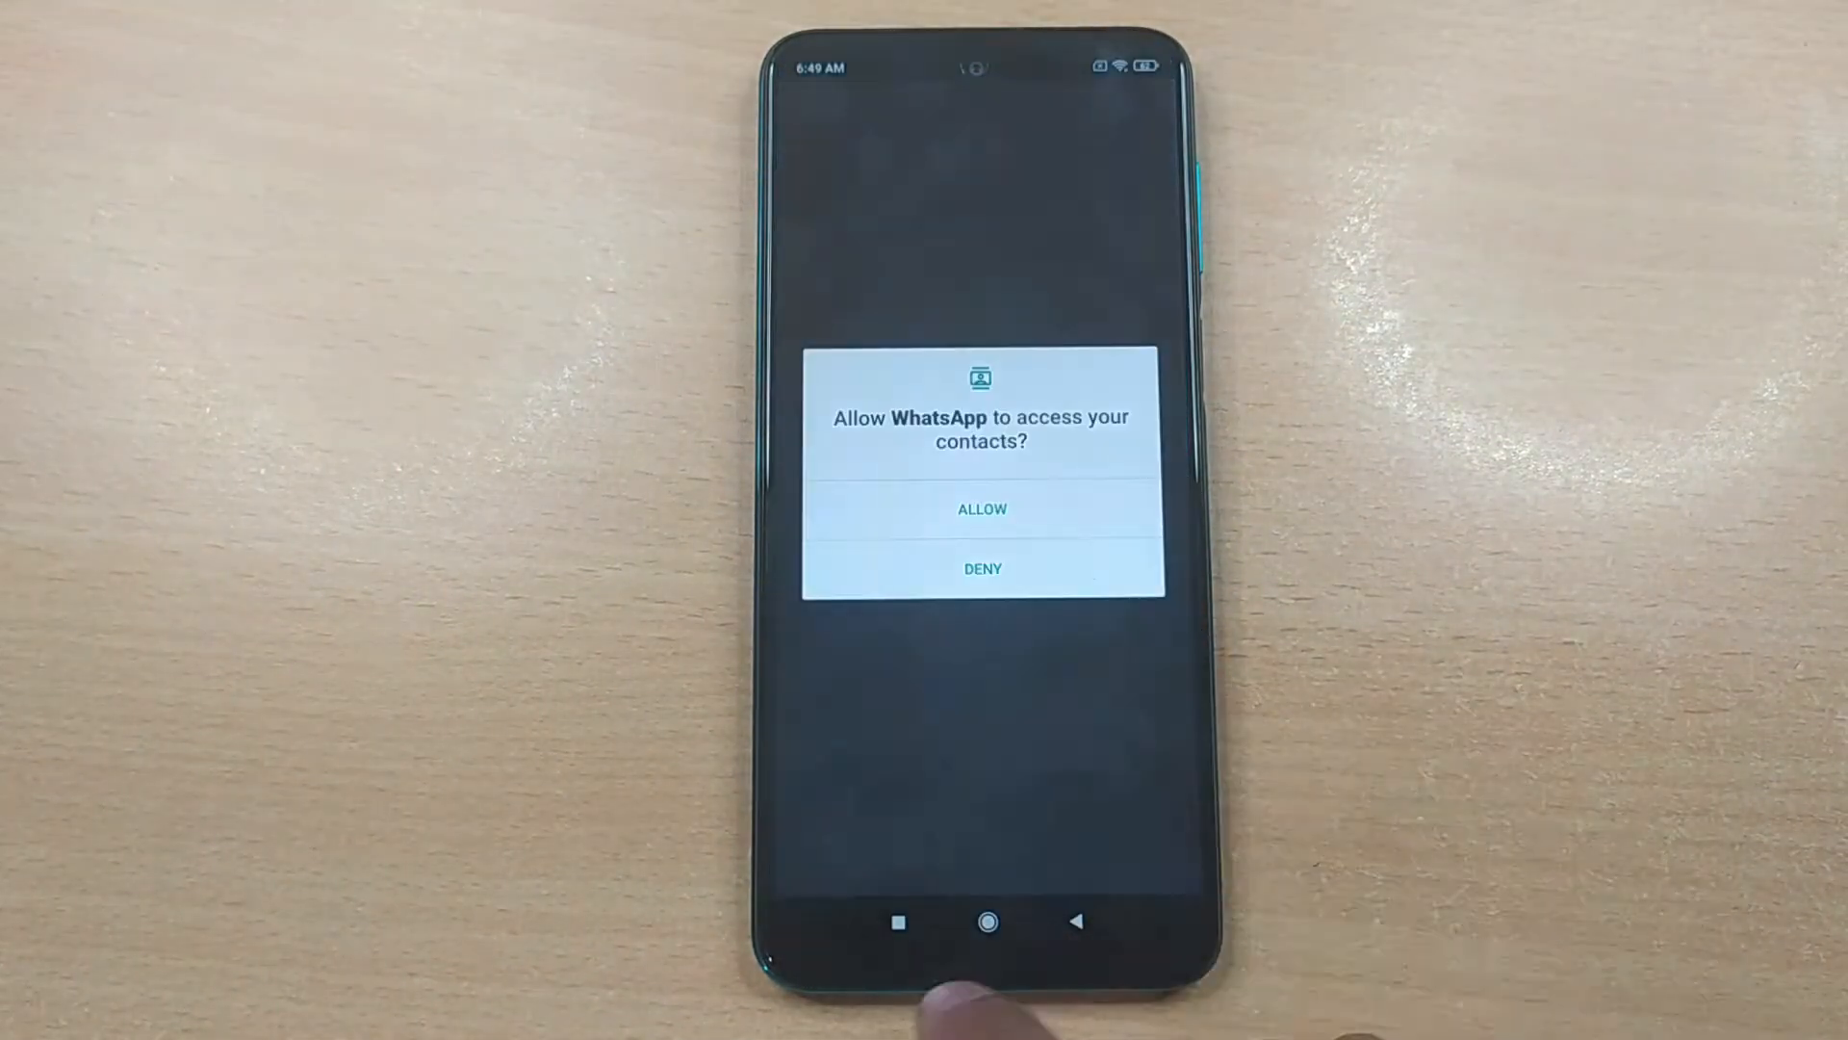
click(979, 509)
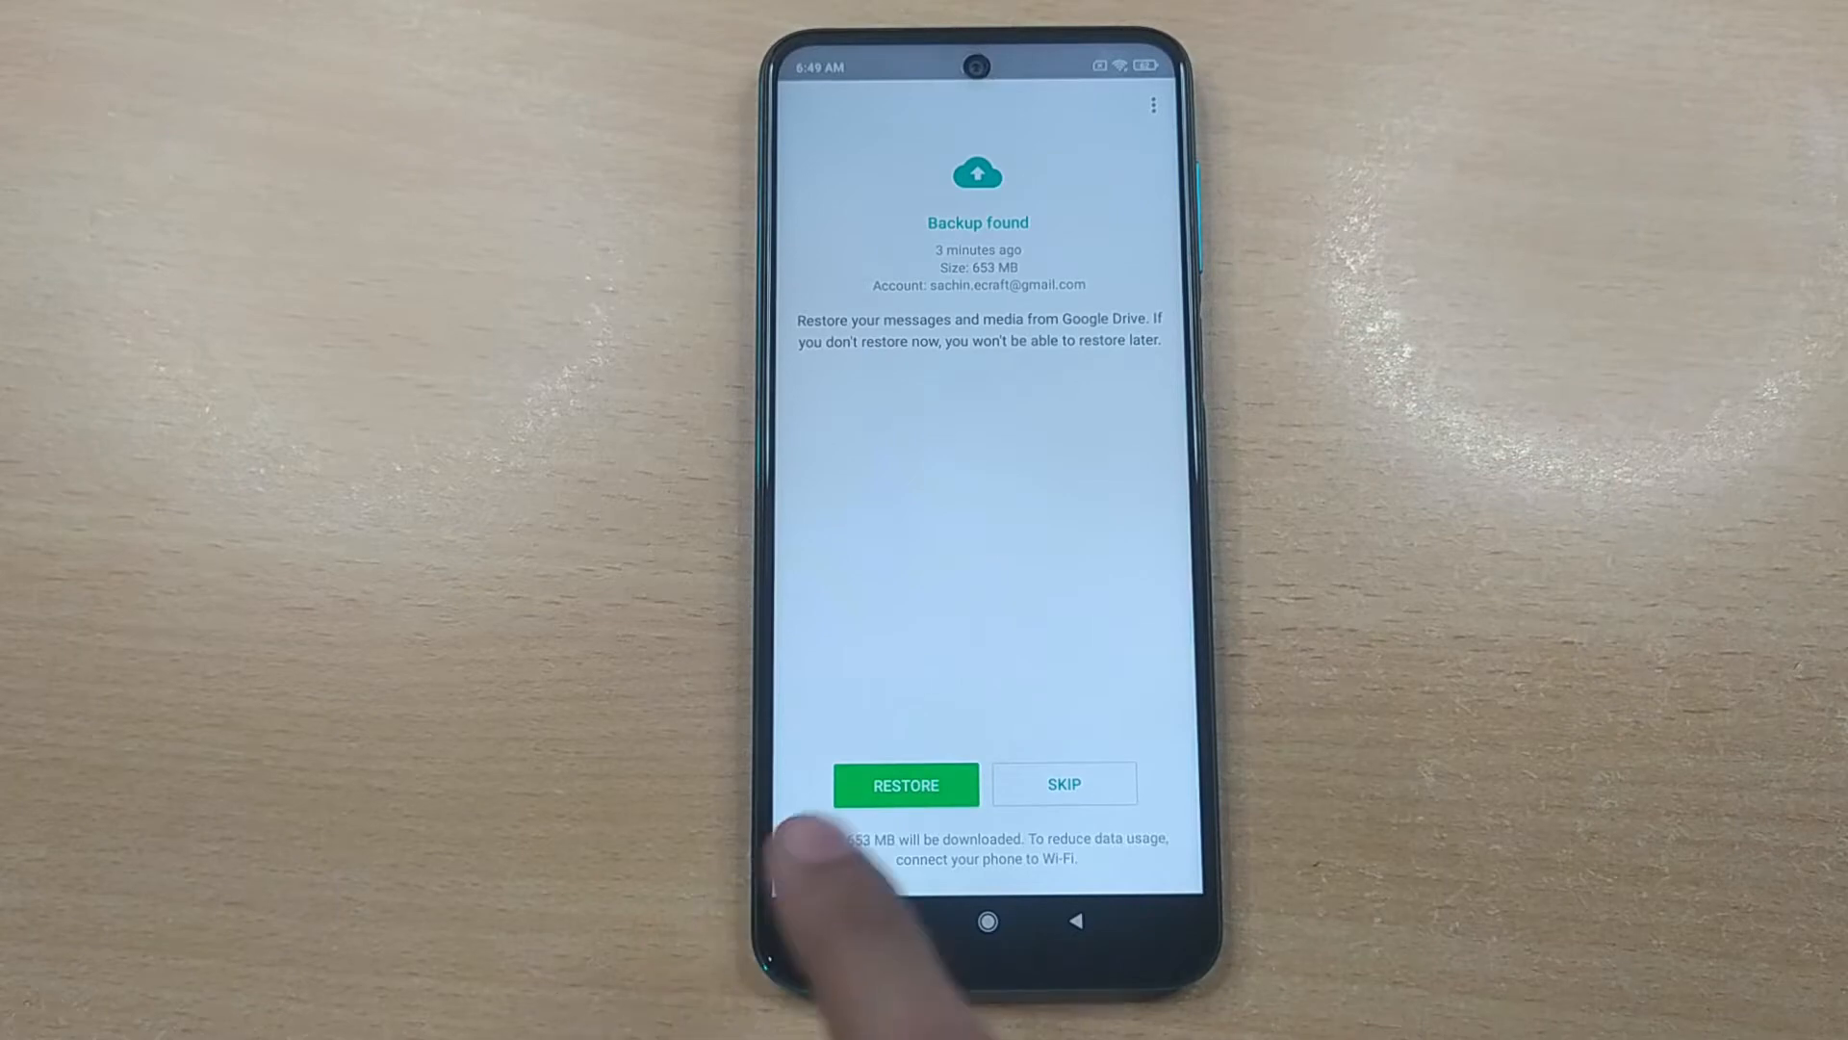
click(905, 784)
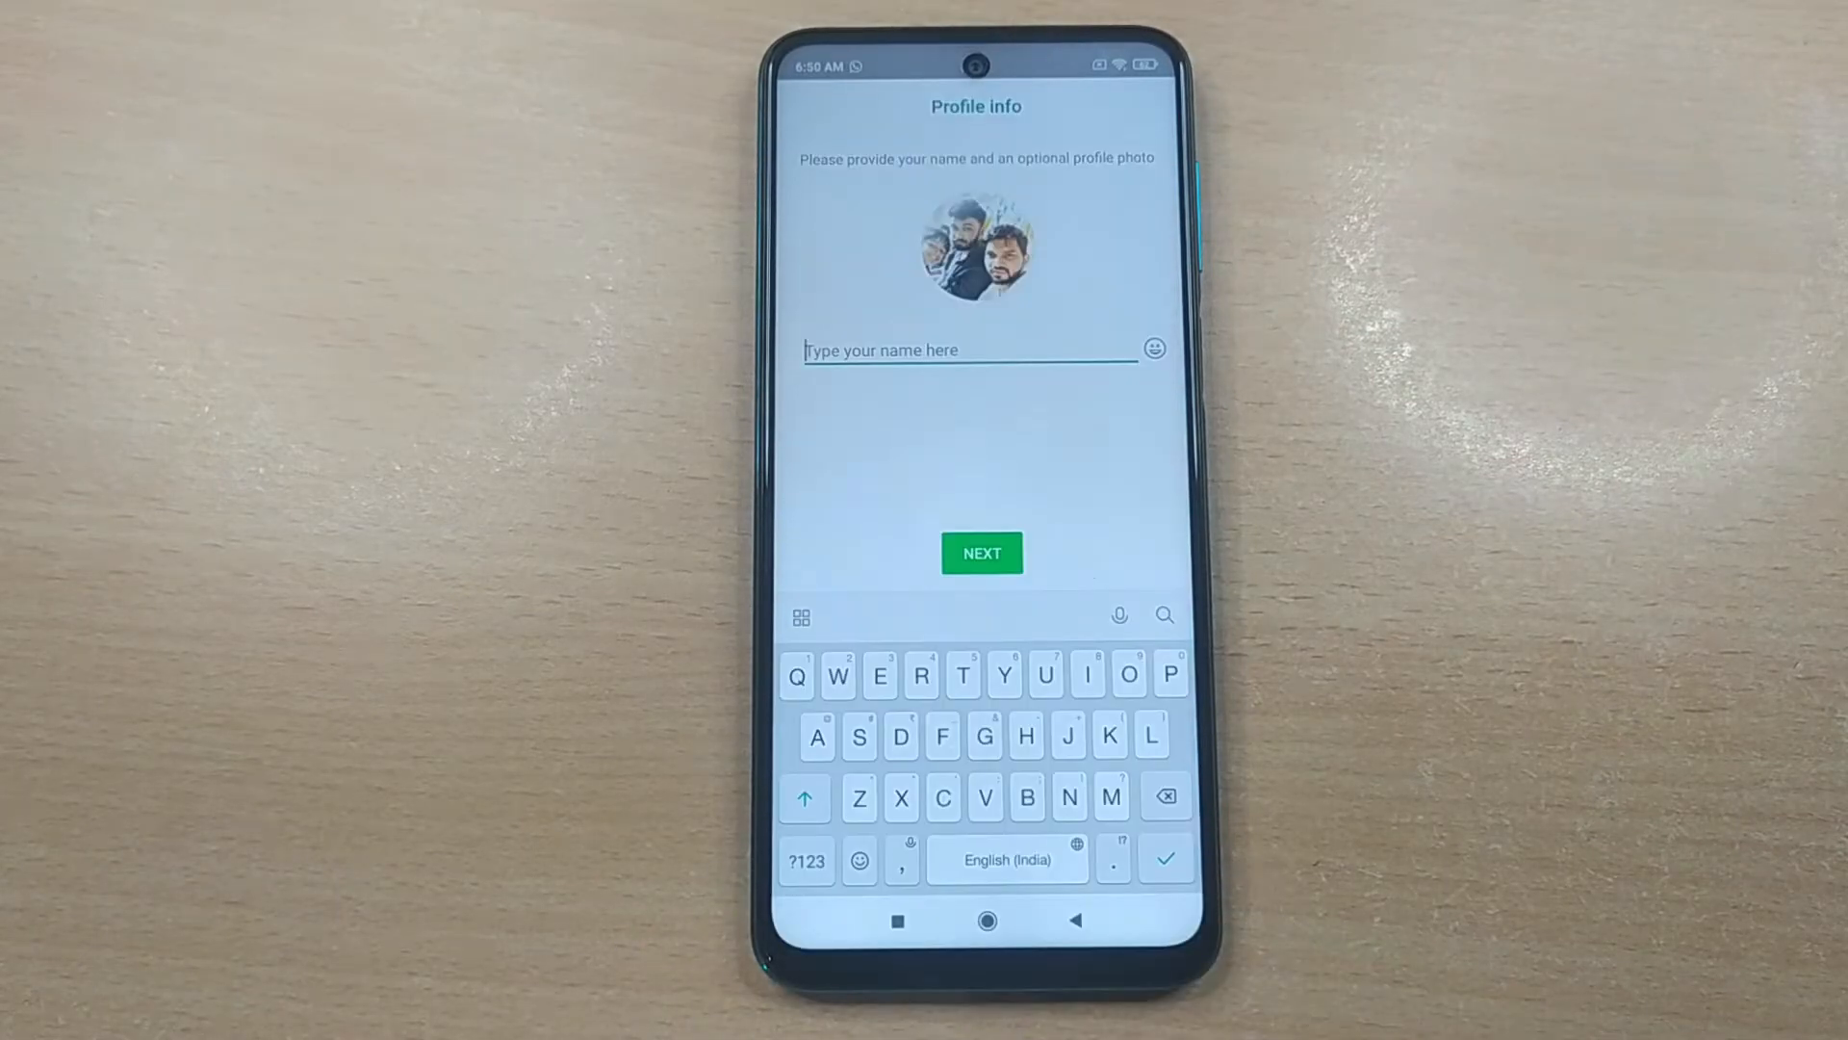
click(981, 553)
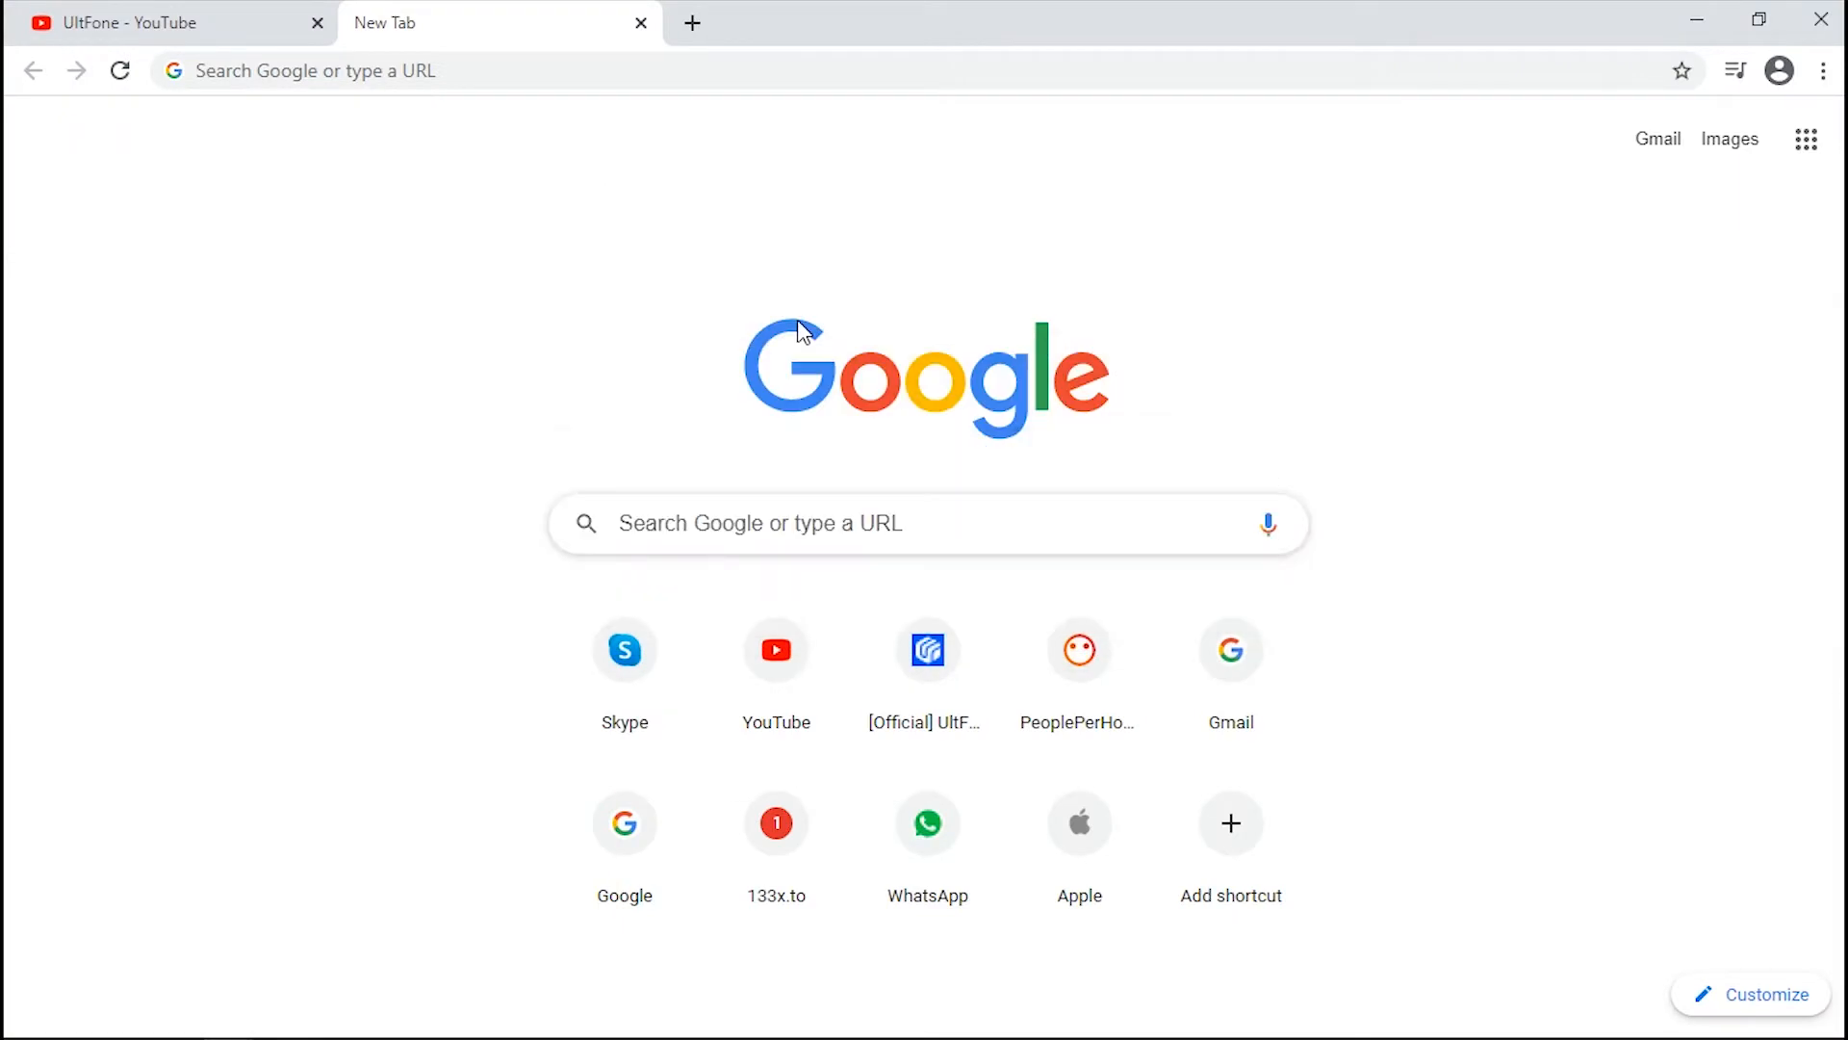
Search 'ultfone whatsapp transfer' and download the Windows installer from its product page.
text(ultfone whatsapp transfer)
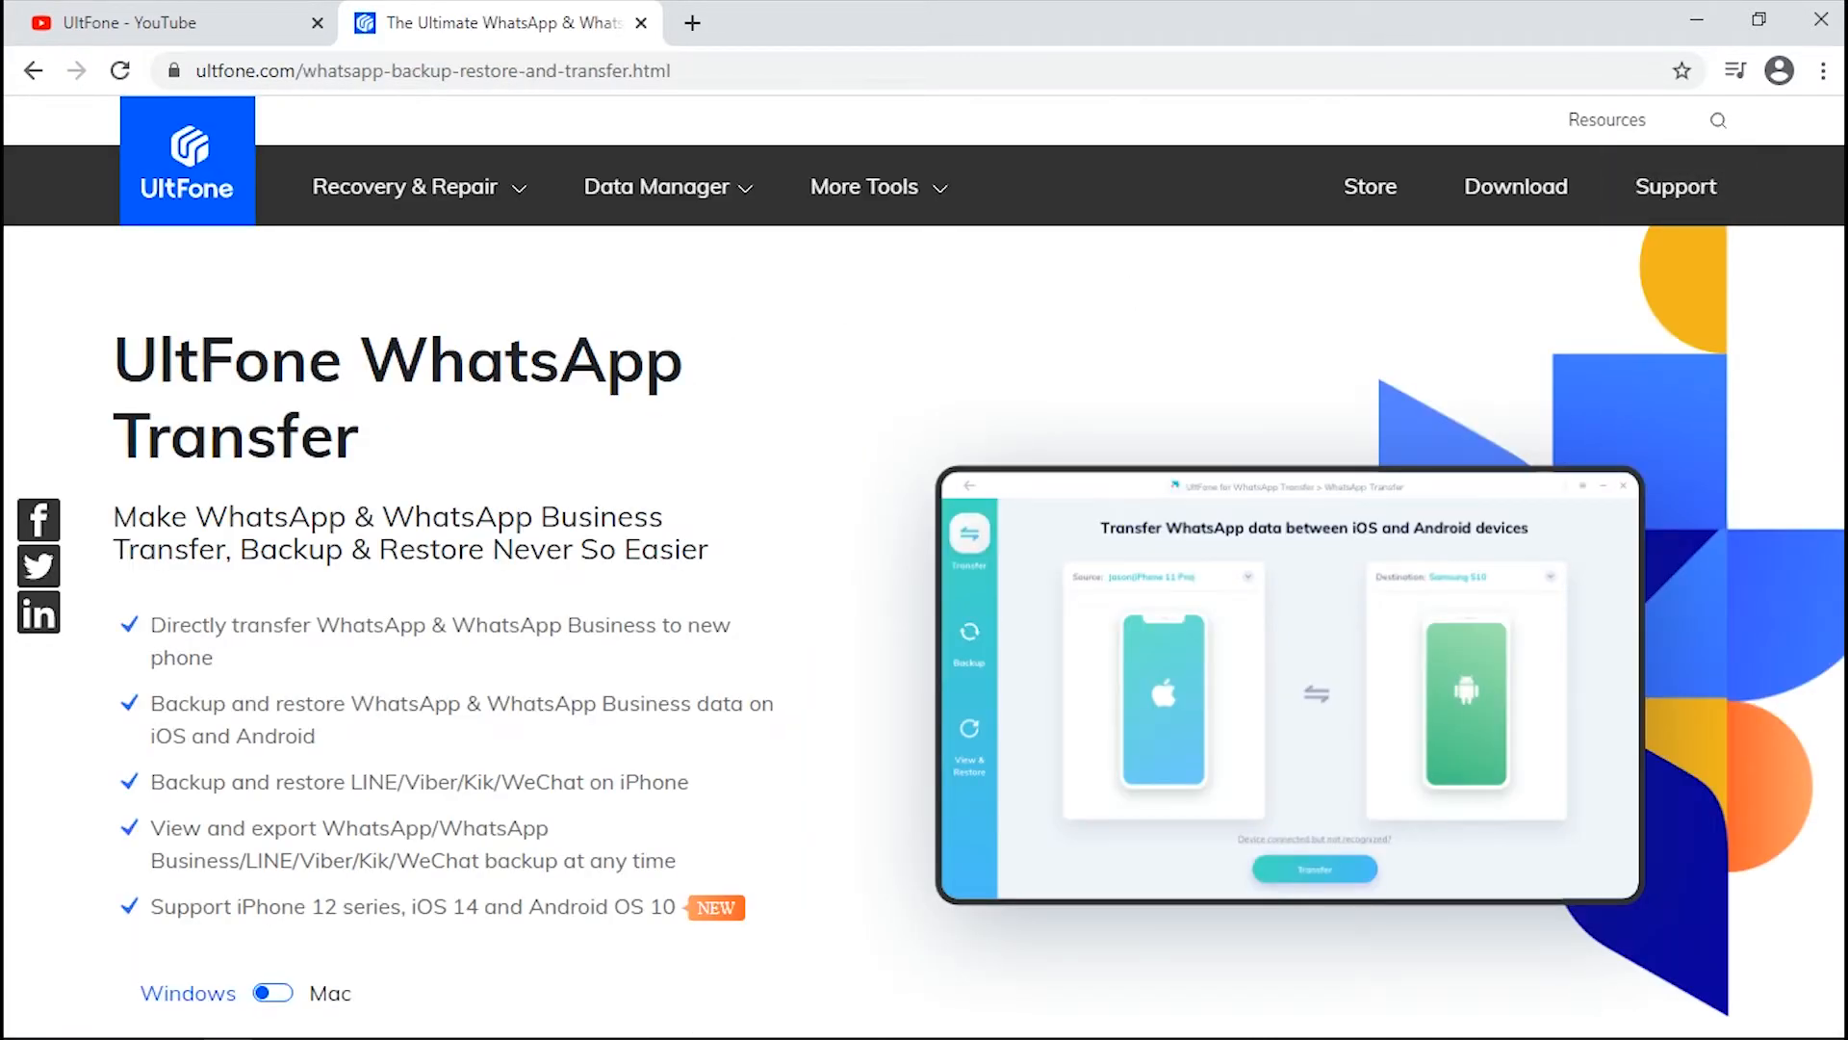
scroll(down, 3)
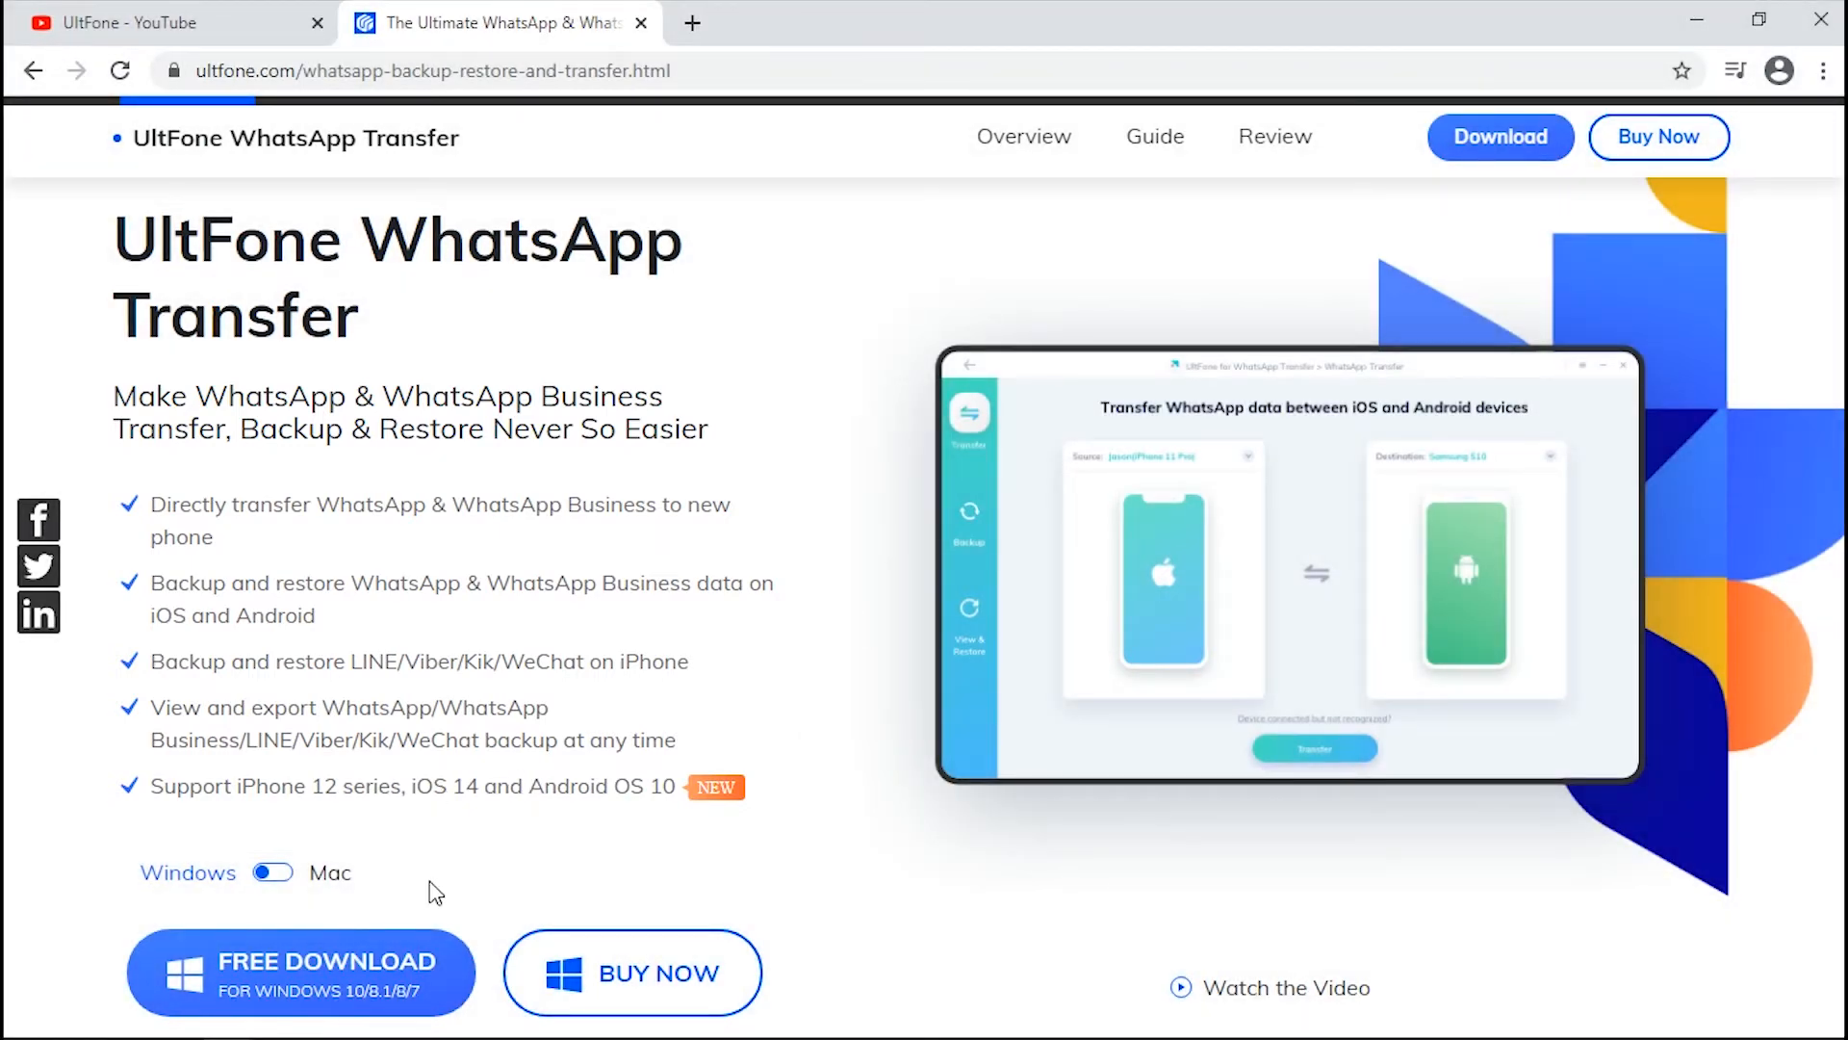
click(300, 971)
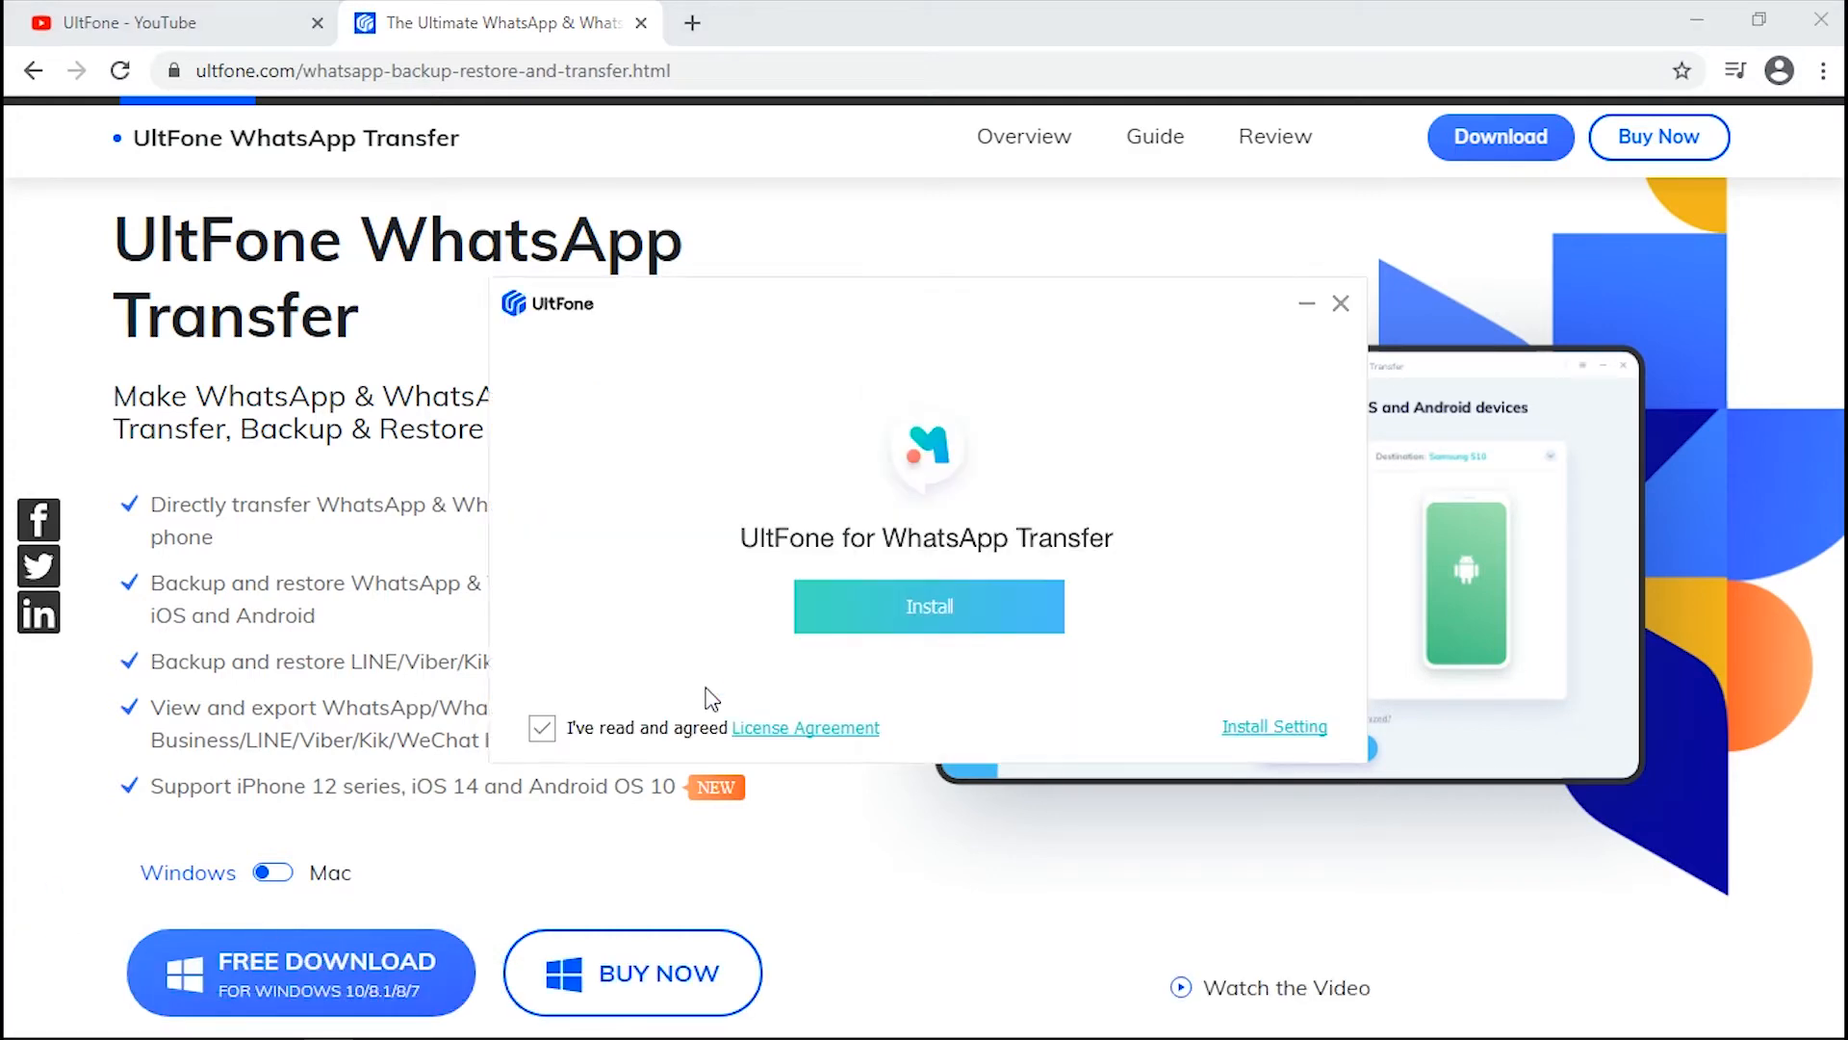
Install and launch UltFone WhatsApp Transfer, then choose the WhatsApp transfer option.
click(926, 606)
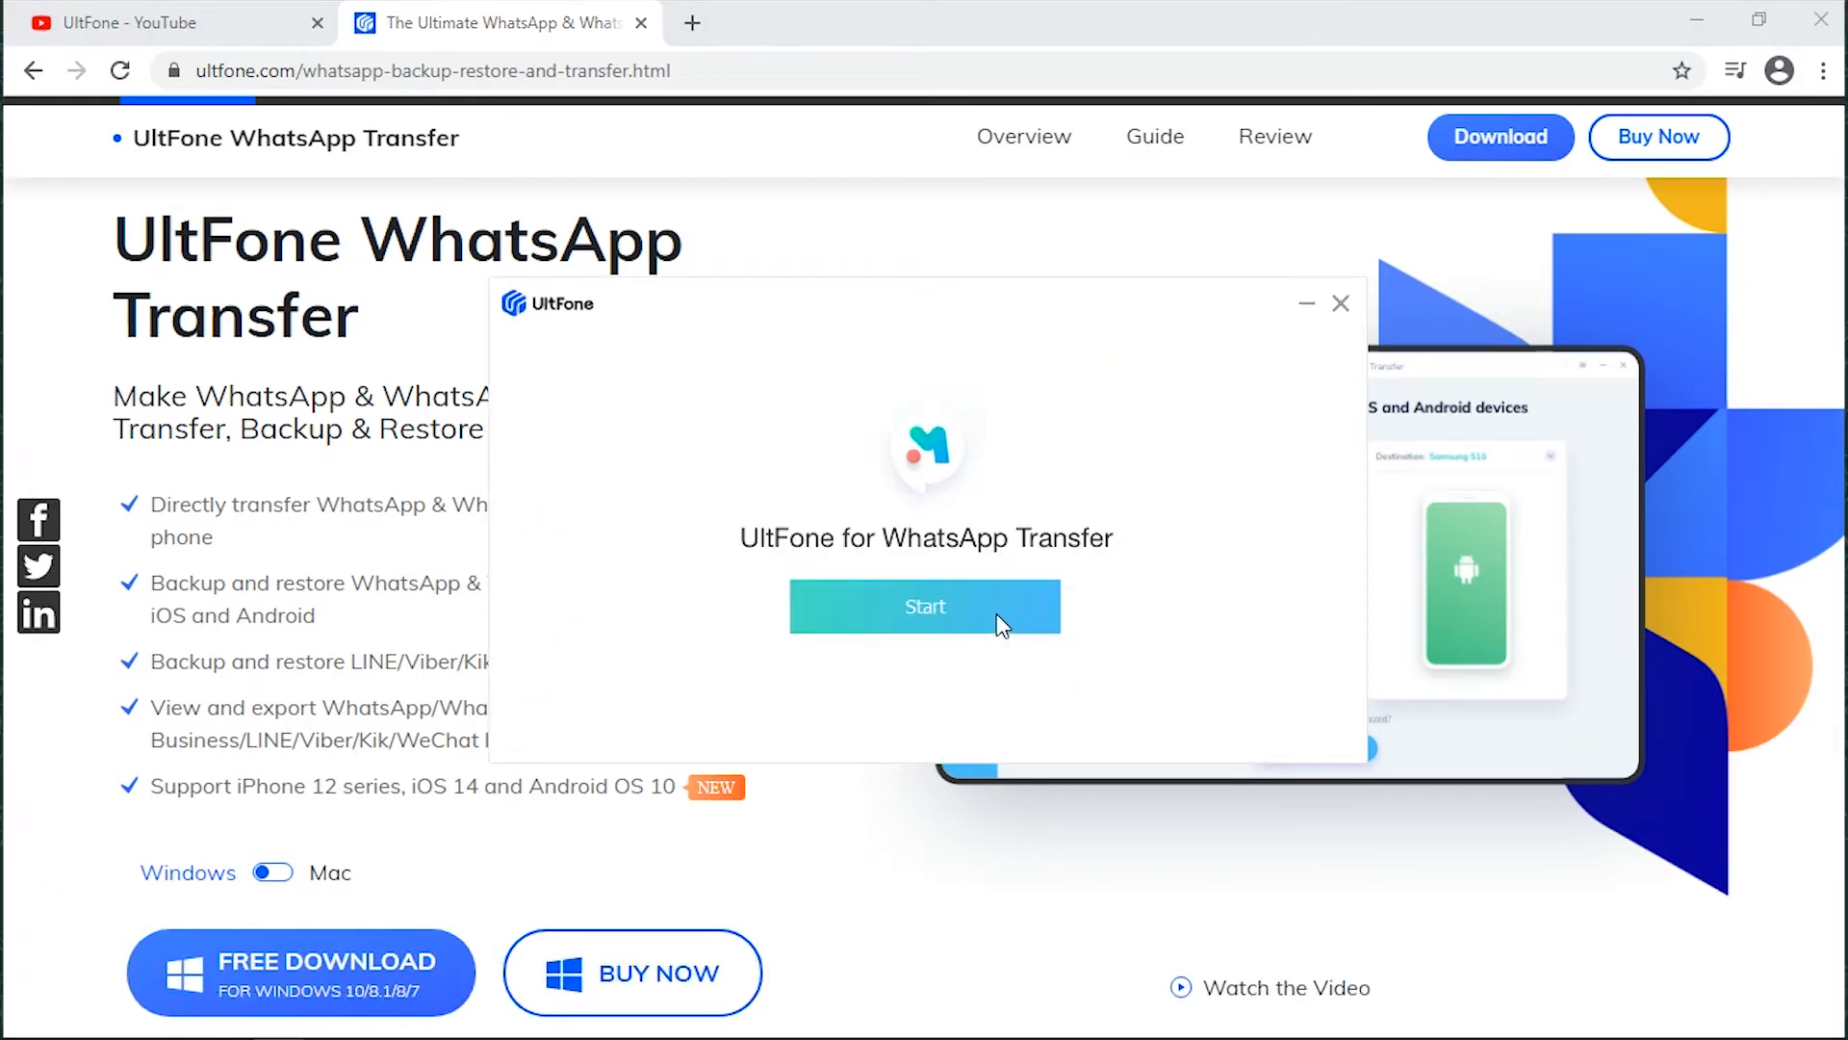
click(924, 605)
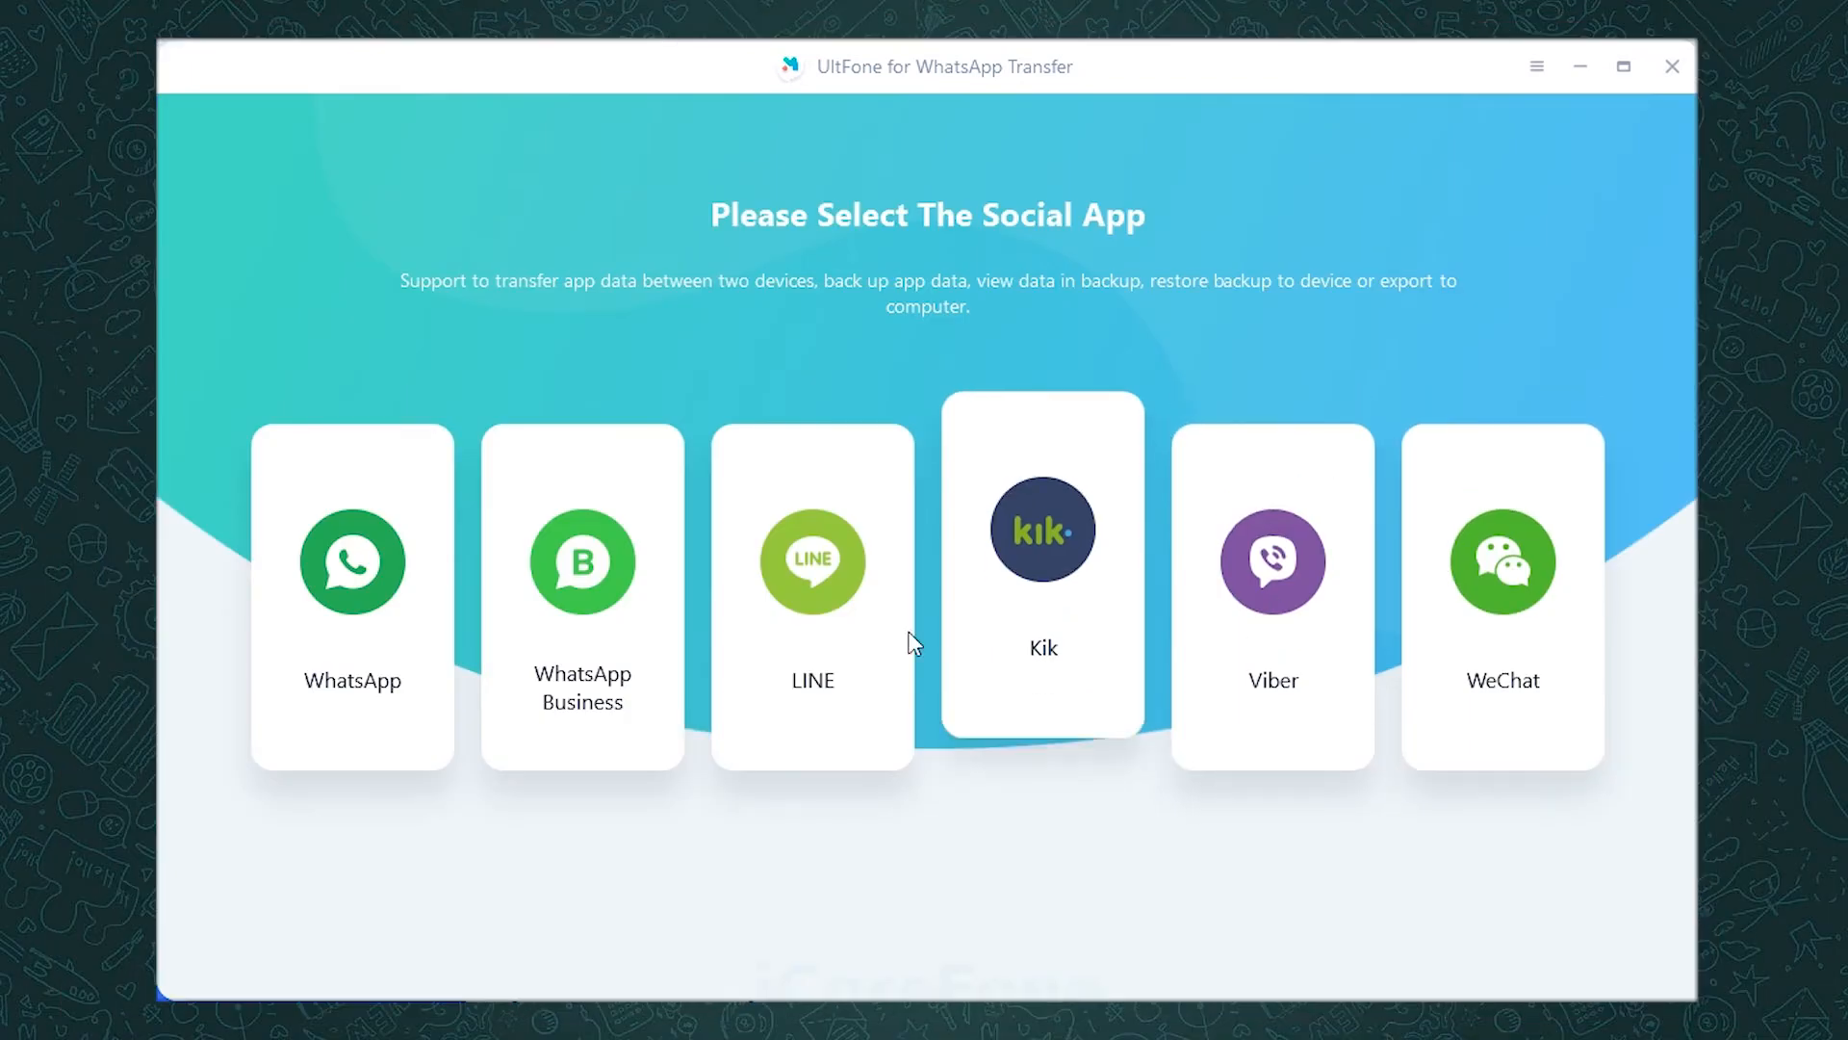
click(351, 595)
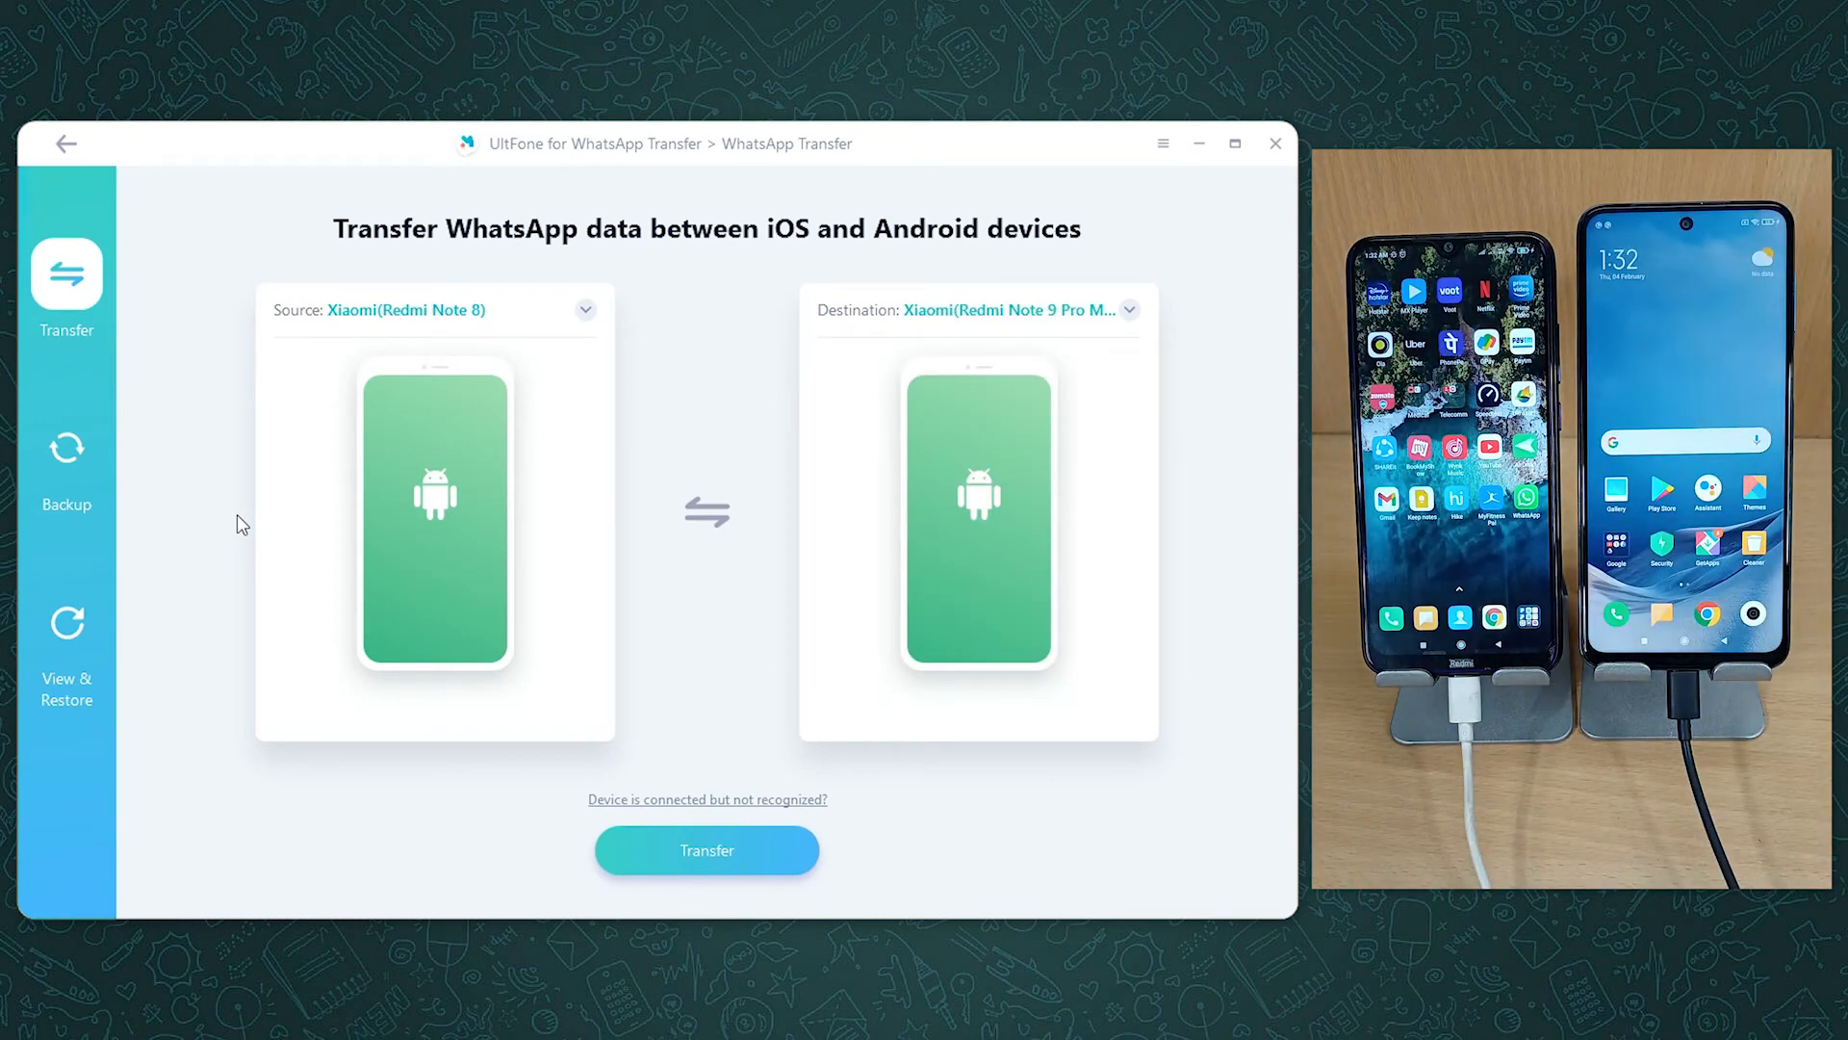
Start the Redmi Note 8 to Note 9 Pro Max transfer, accept overwriting, and continue after the source backup.
click(706, 849)
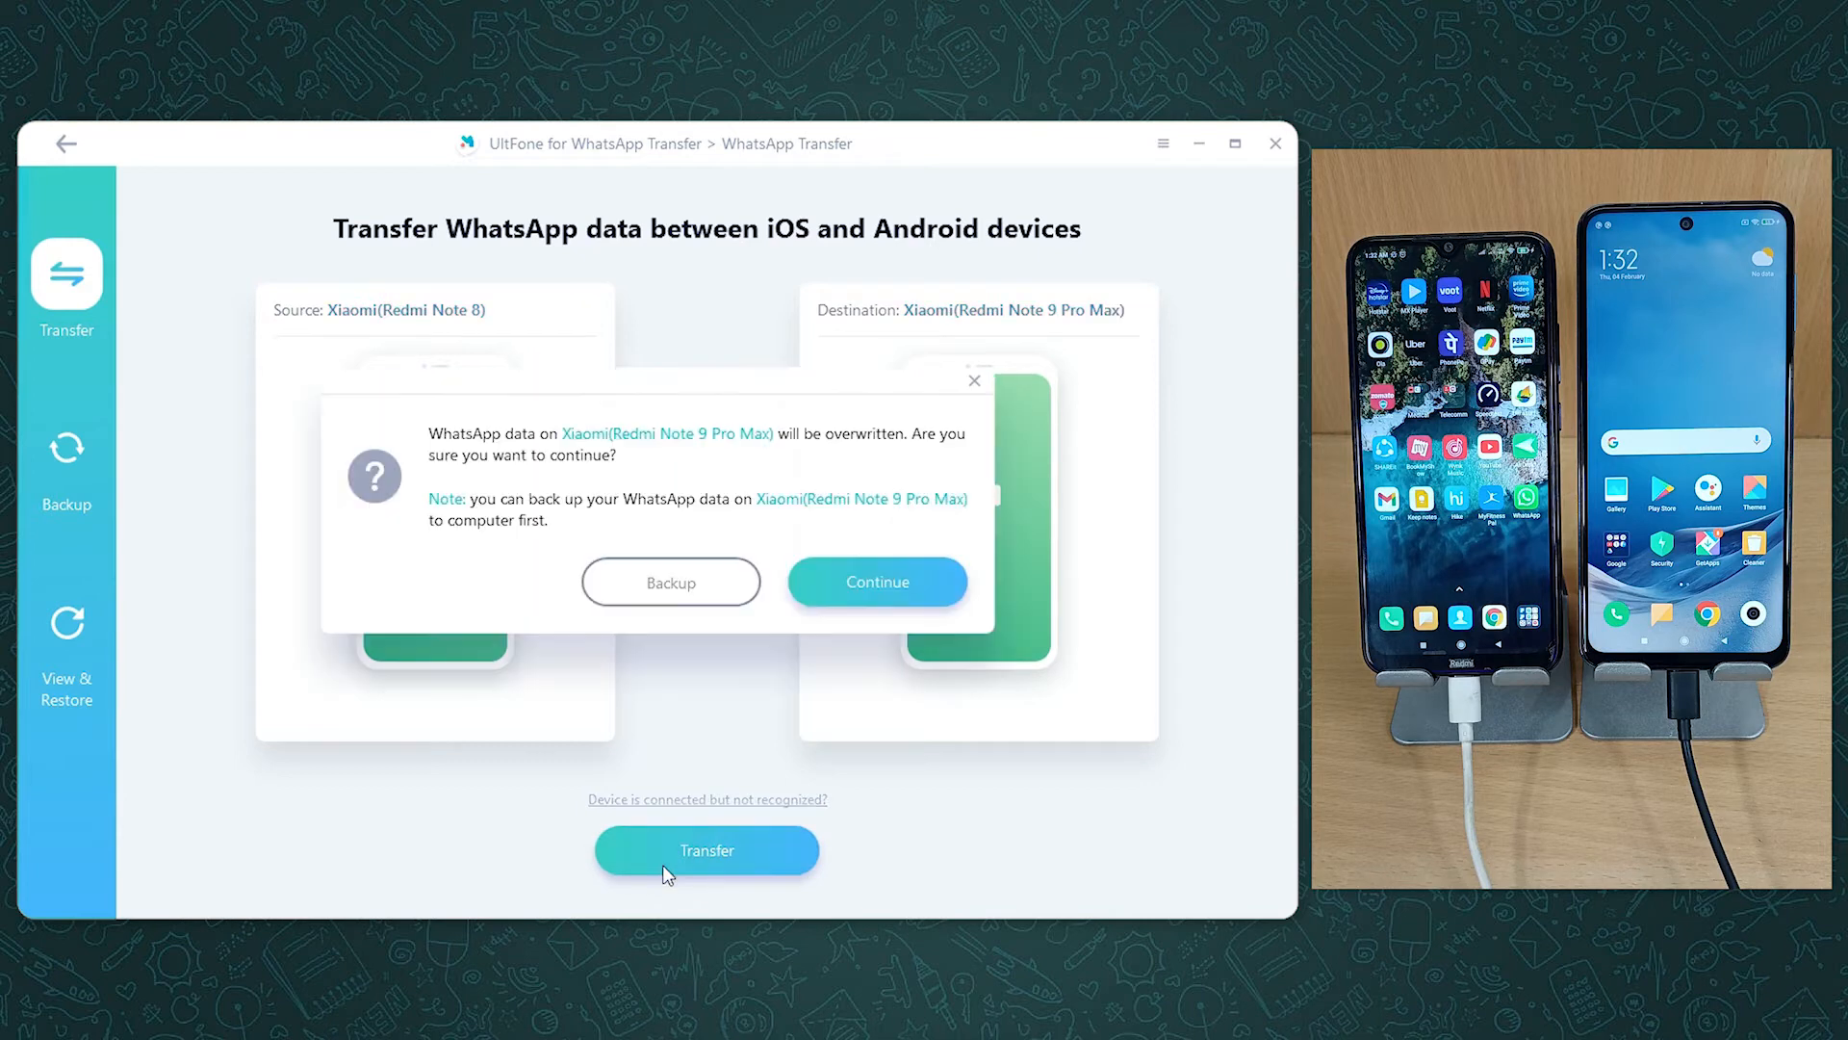
click(876, 581)
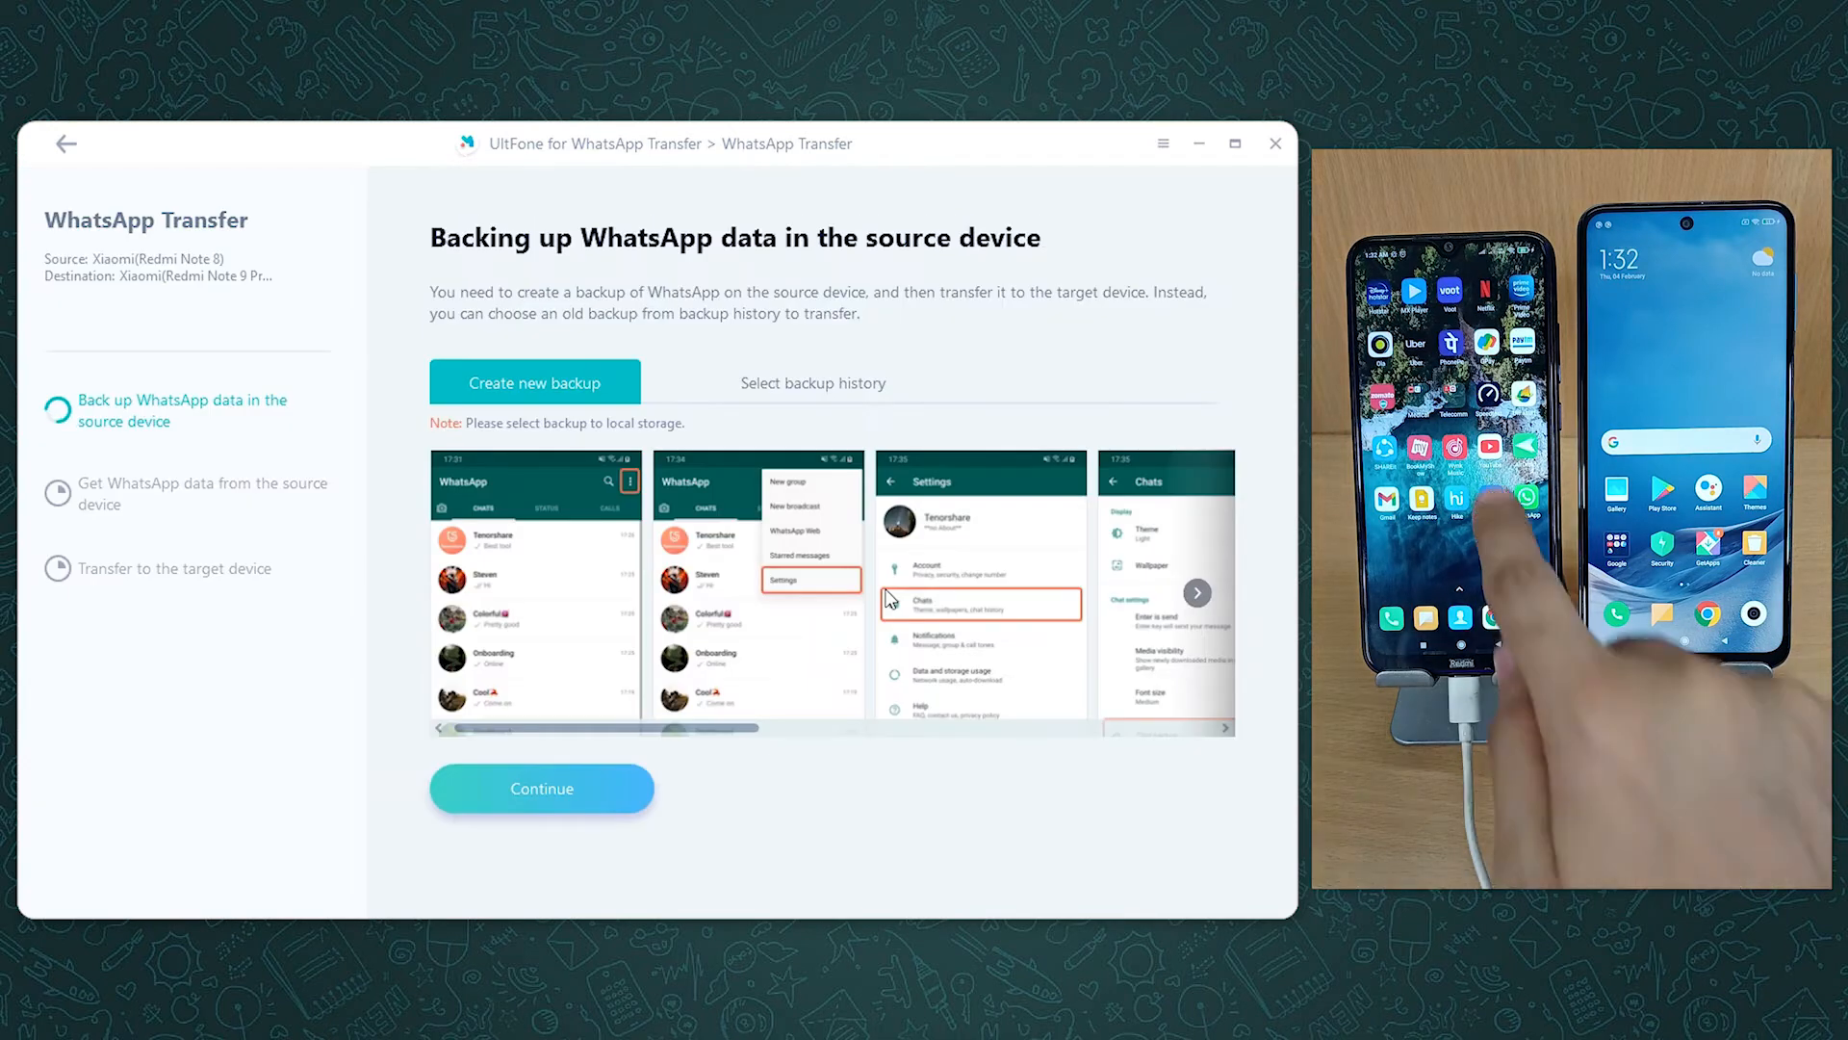
scroll(right, 3)
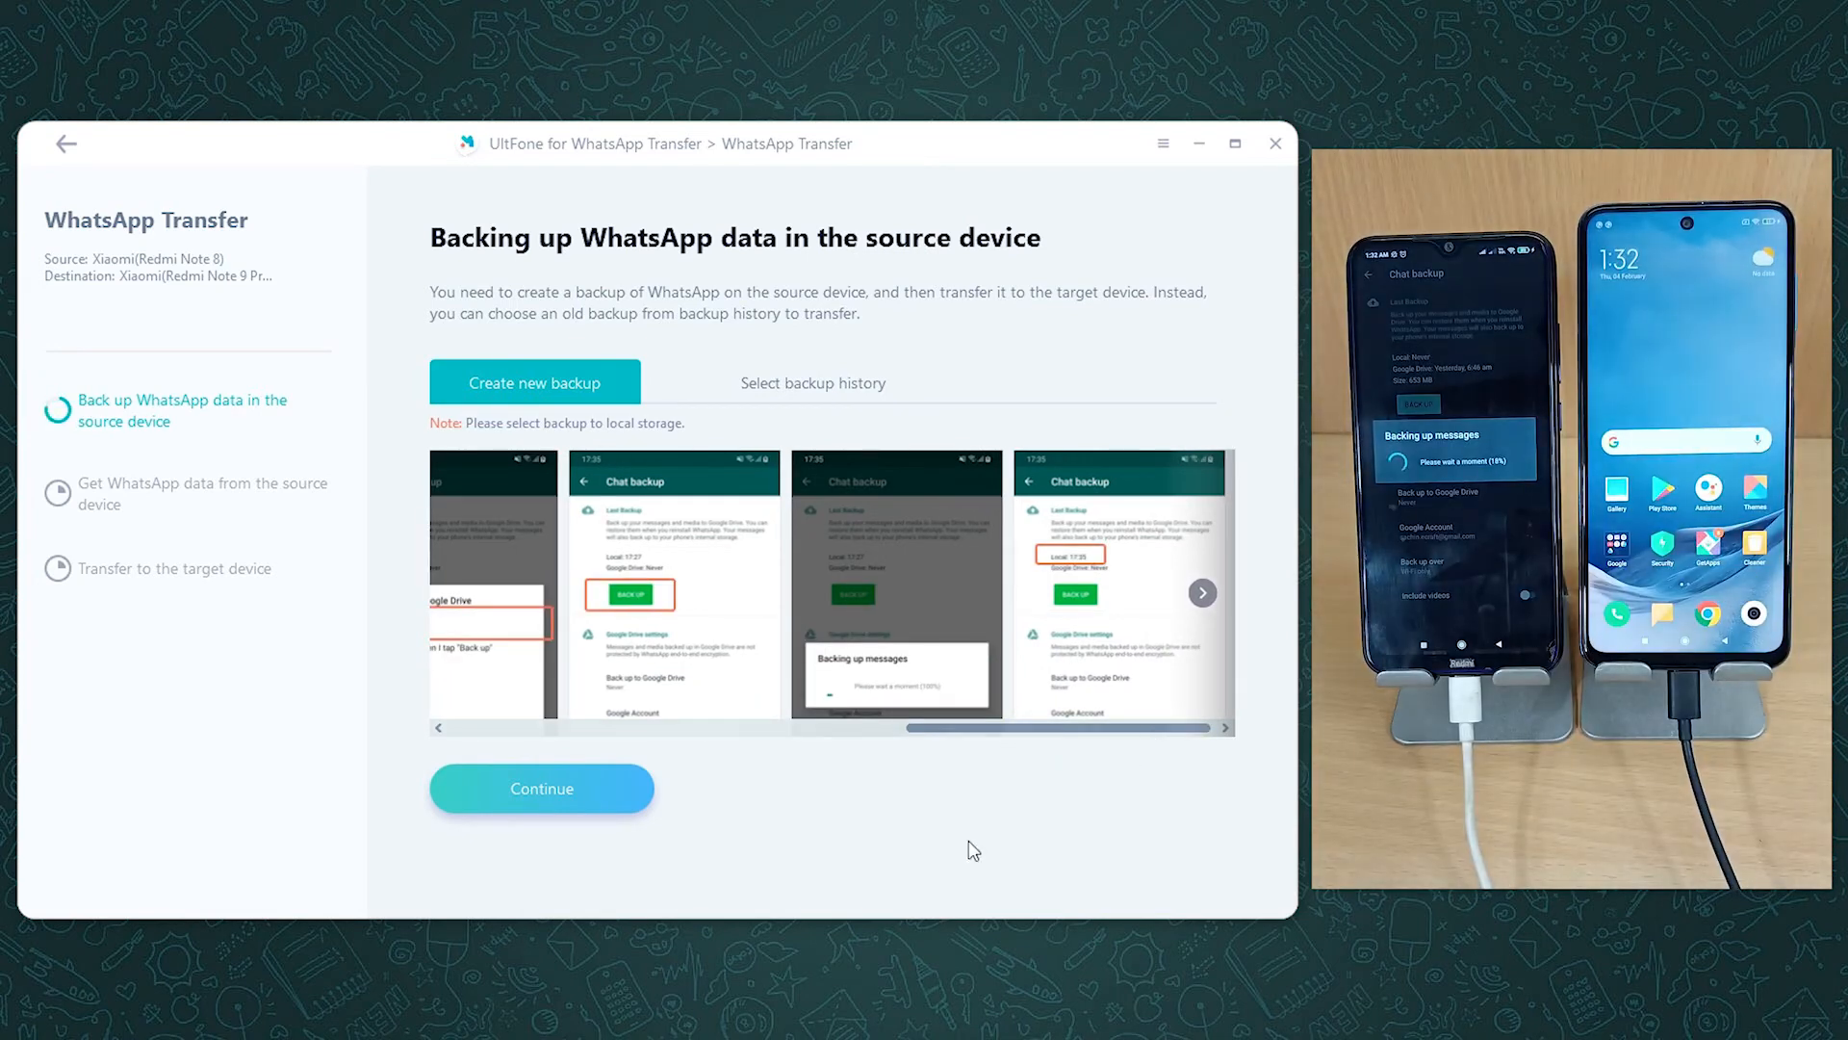
click(541, 787)
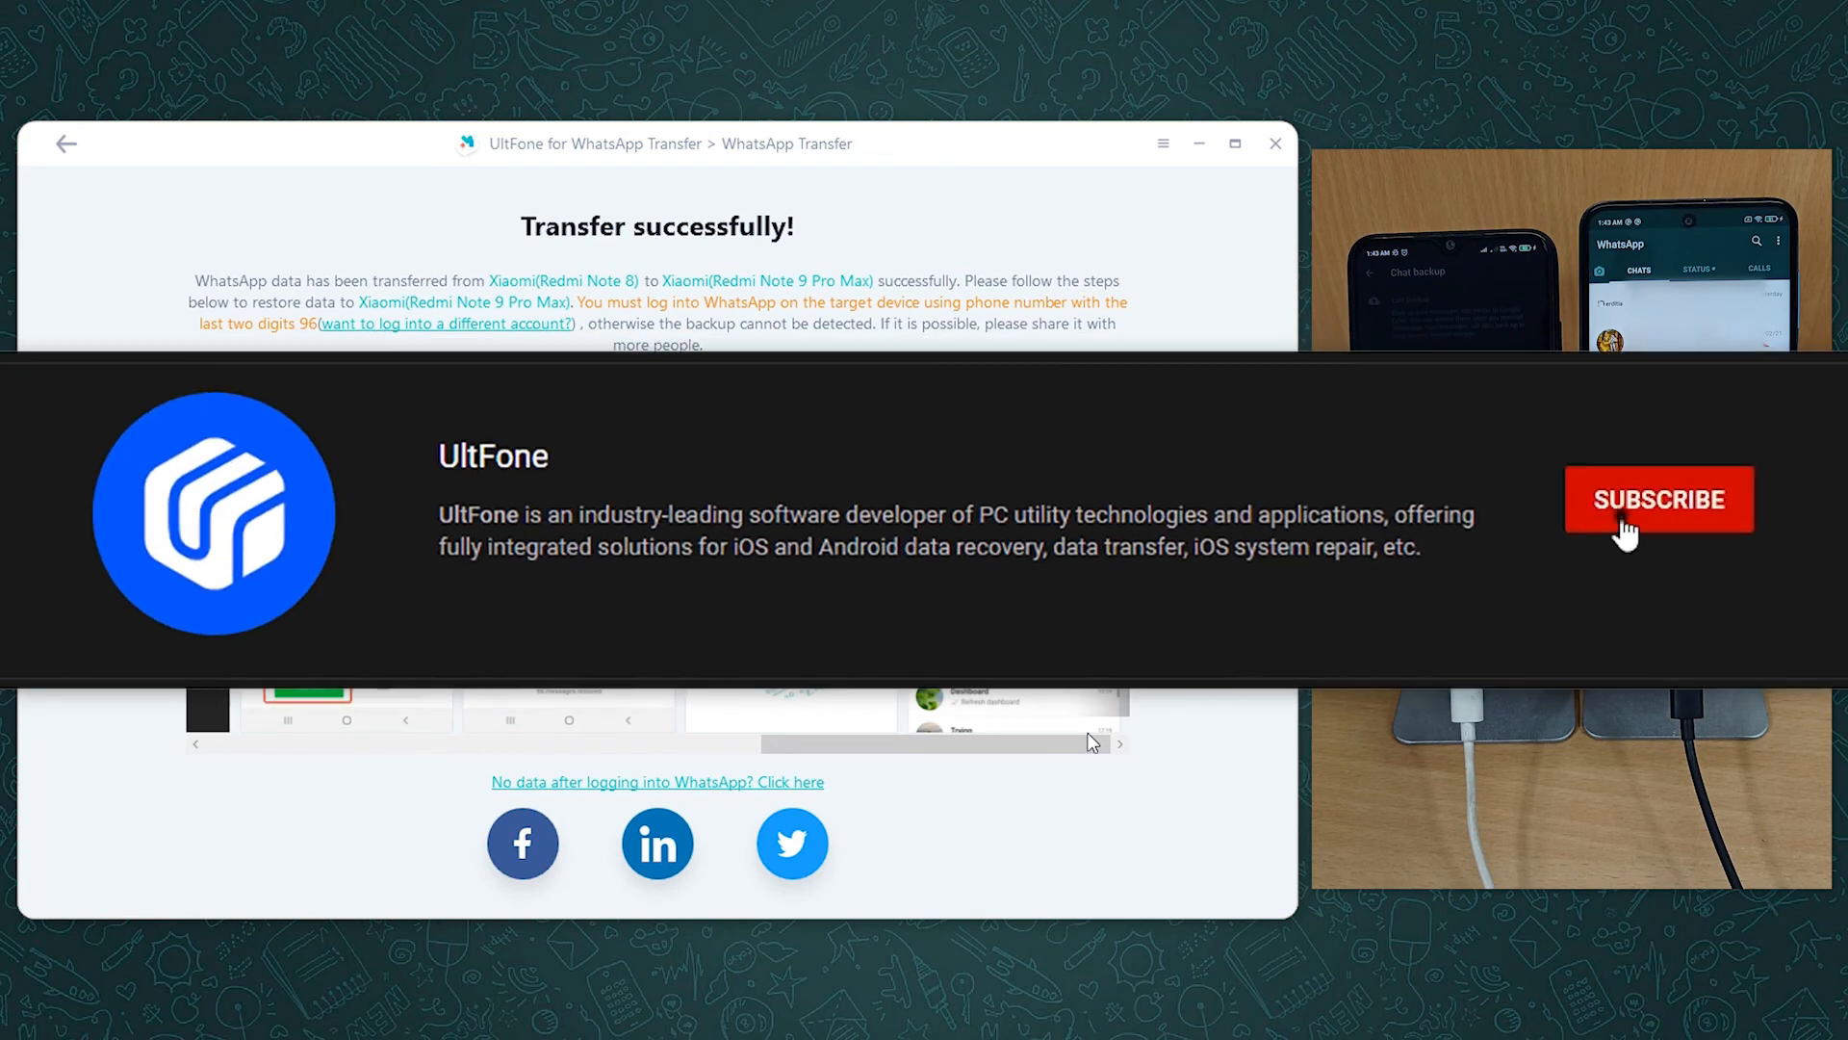
click(1657, 499)
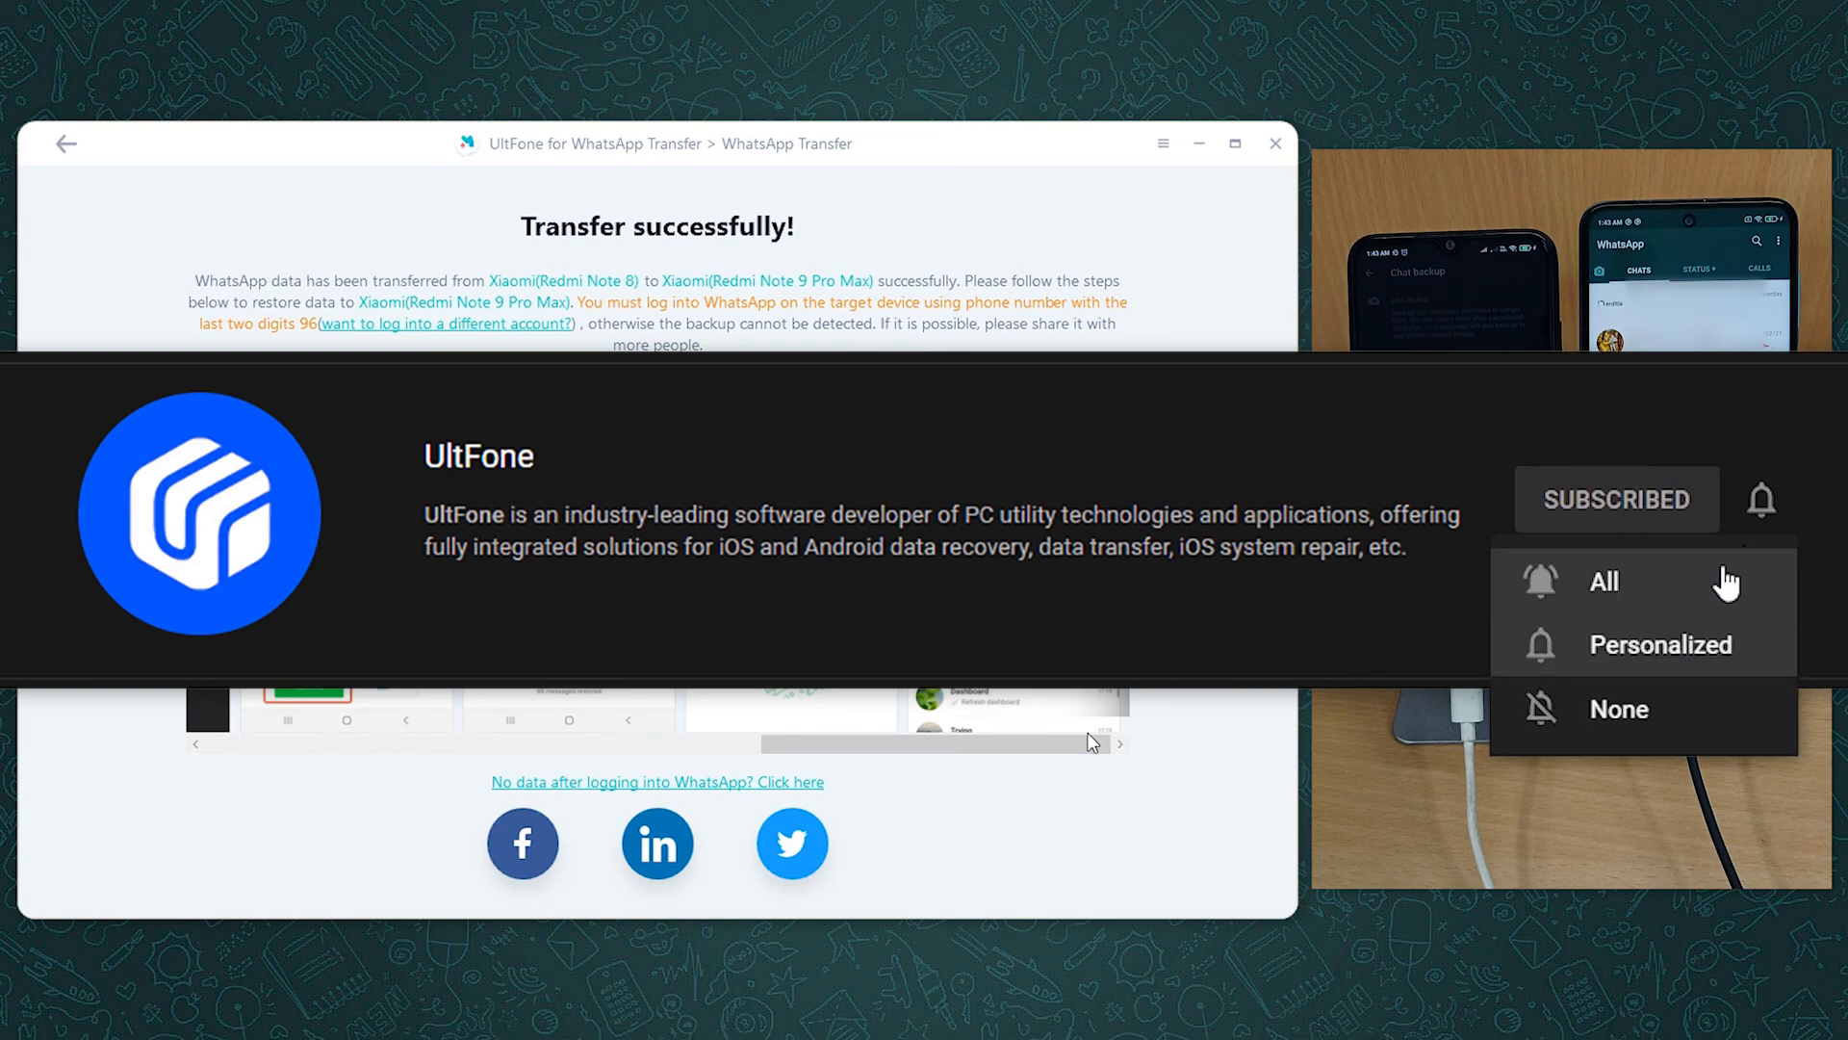